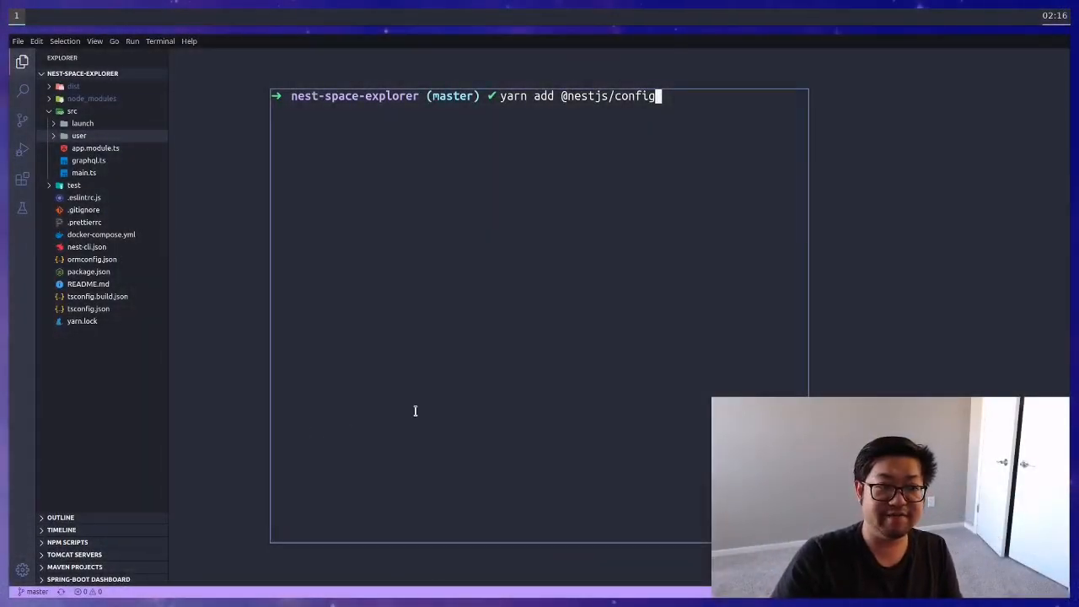
pyautogui.press('Return')
pyautogui.write('clear')
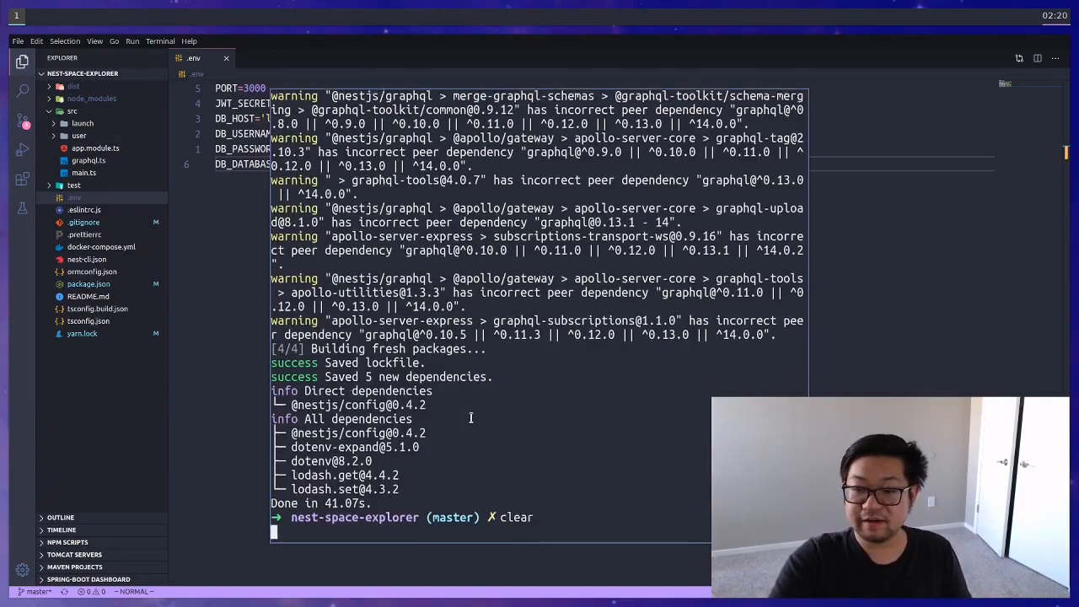
pyautogui.press('Return')
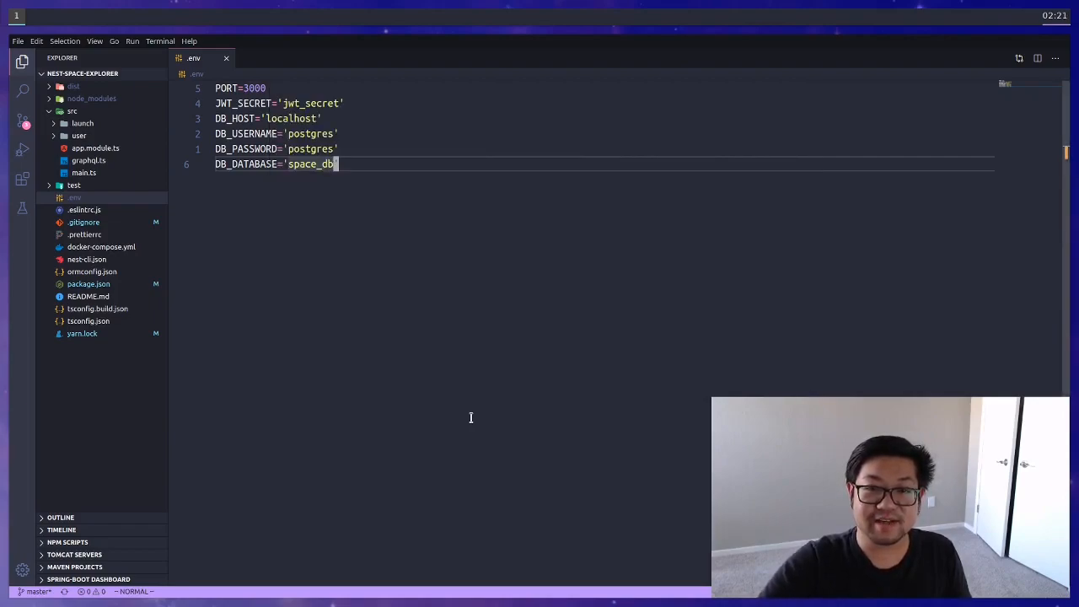
pyautogui.moveTo(374, 421)
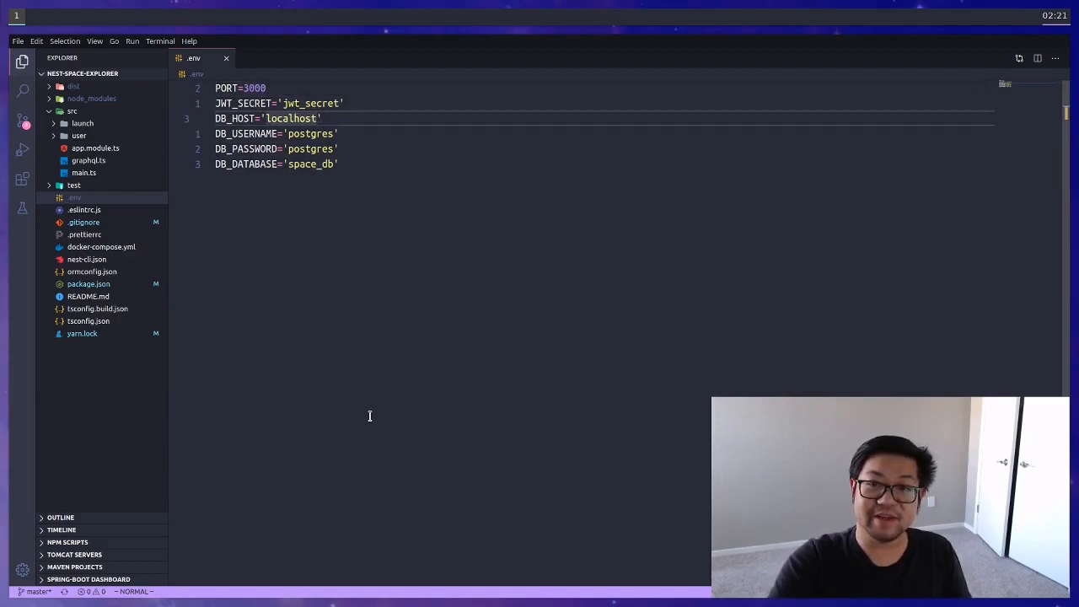
pyautogui.click(336, 164)
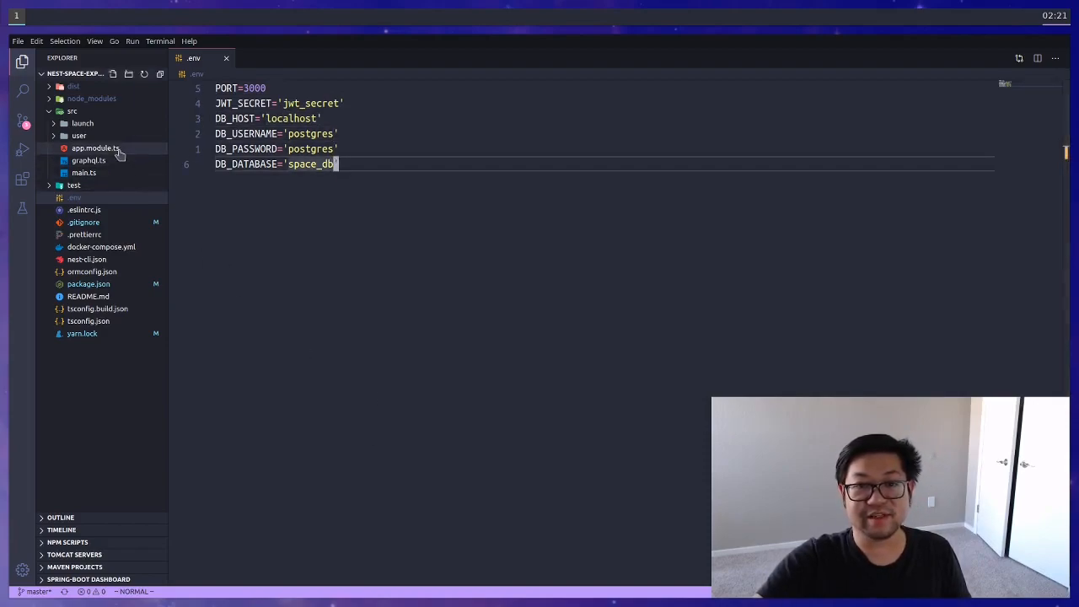
pyautogui.click(94, 148)
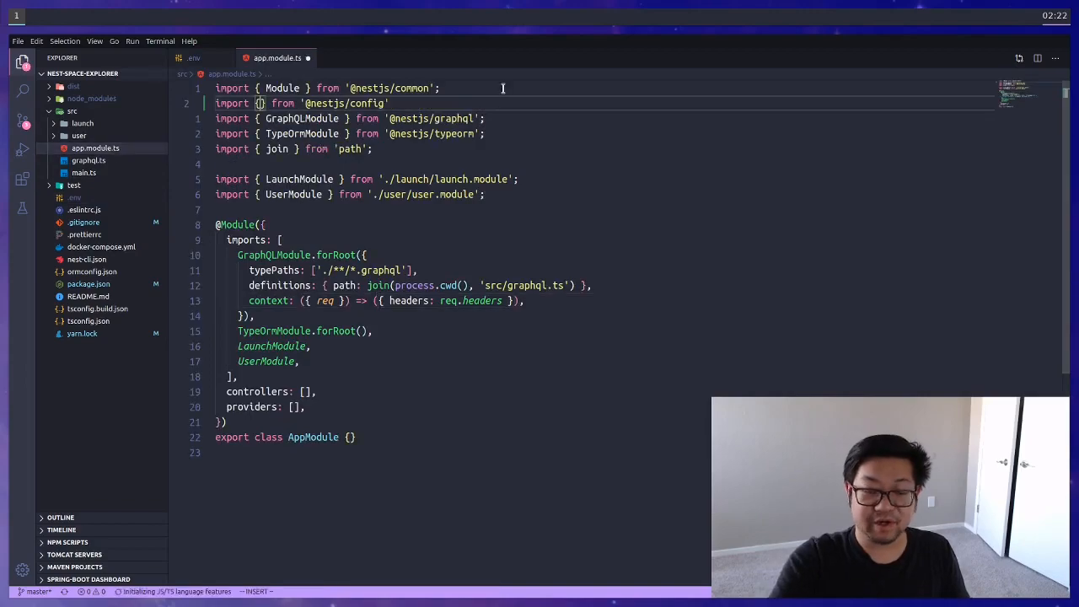
pyautogui.write('ConfigModu')
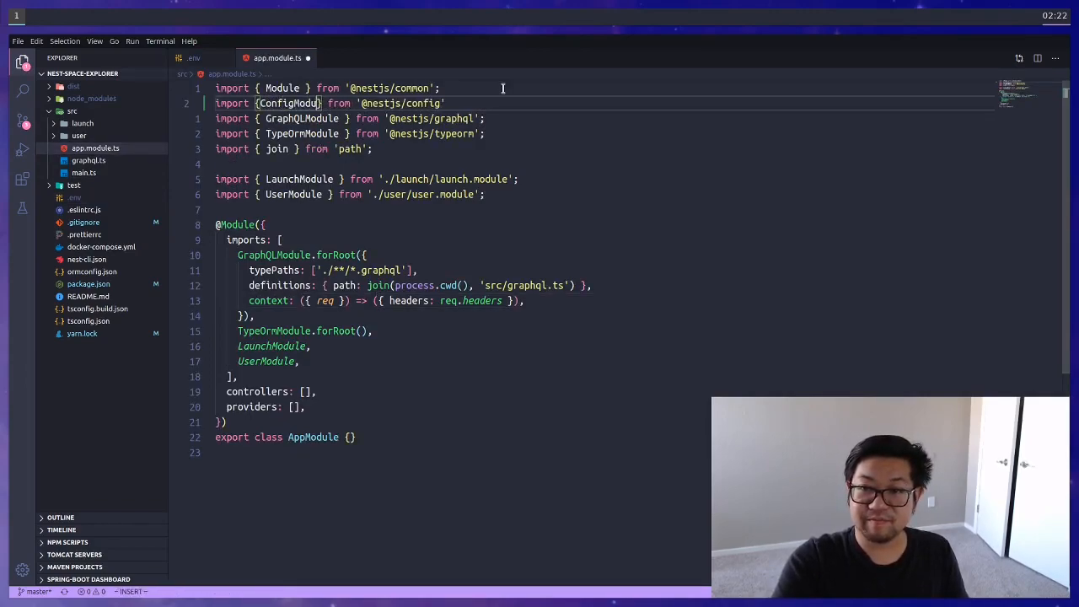
pyautogui.press('Escape')
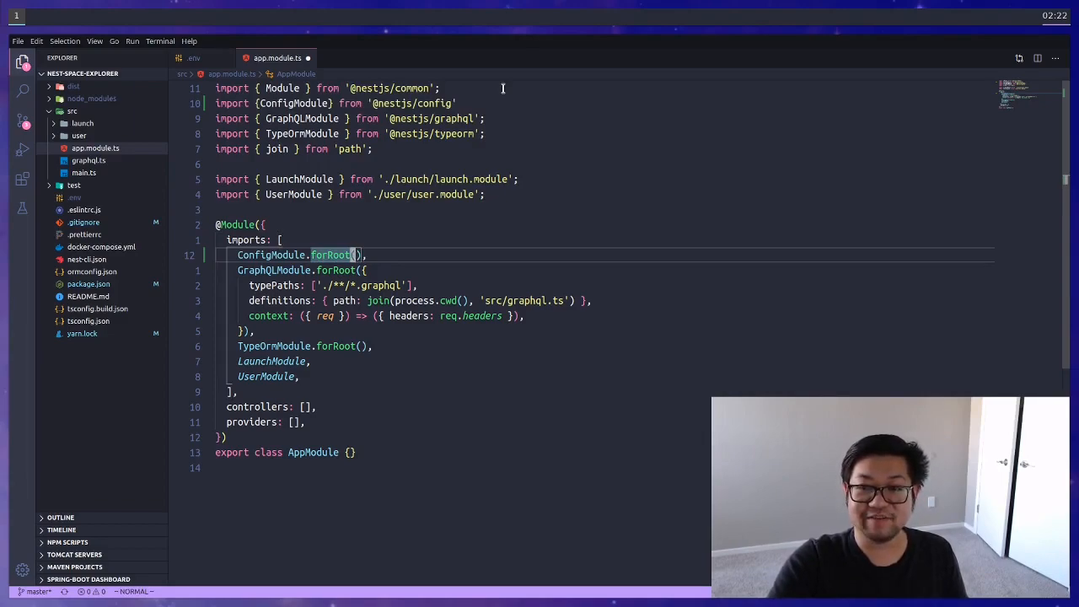
pyautogui.write('{}')
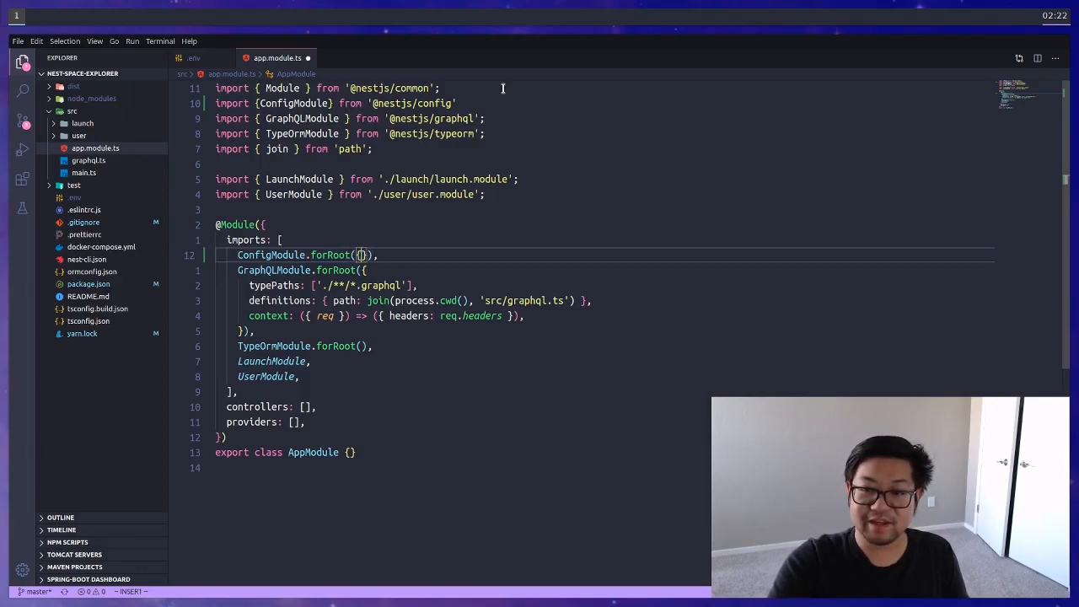
pyautogui.press('Enter')
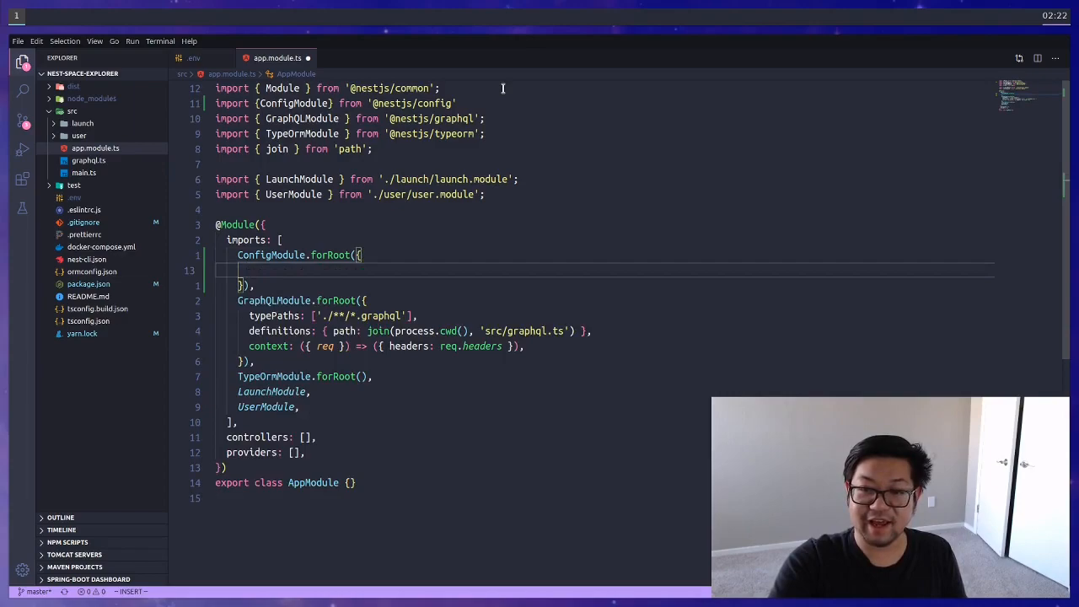
pyautogui.write('isGlobal: tr')
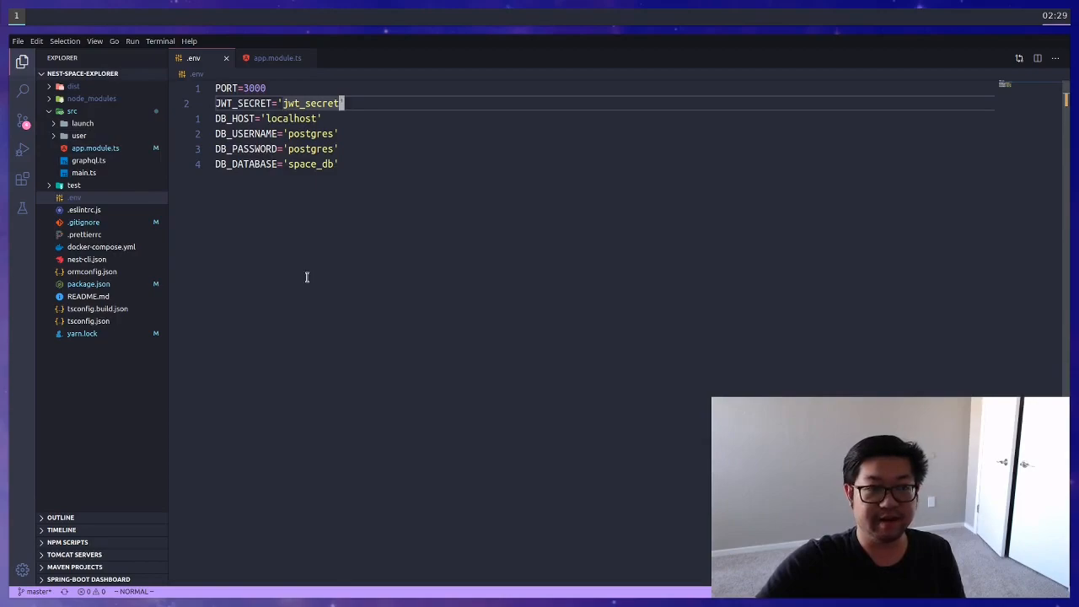
# Step: Inject private configService: ConfigService into the UserService constructor
pyautogui.click(77, 135)
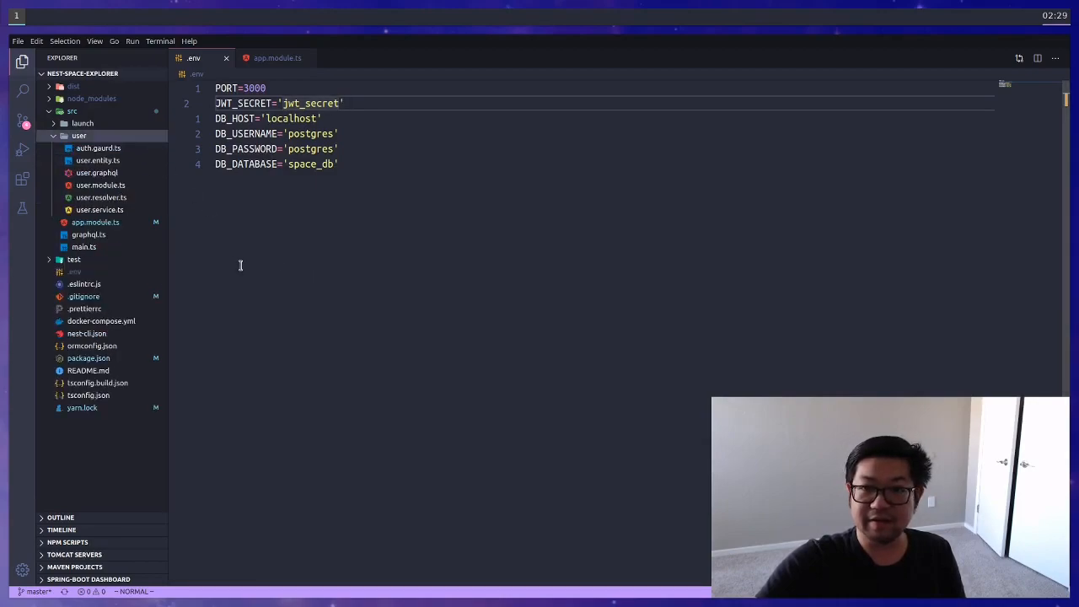
pyautogui.click(99, 209)
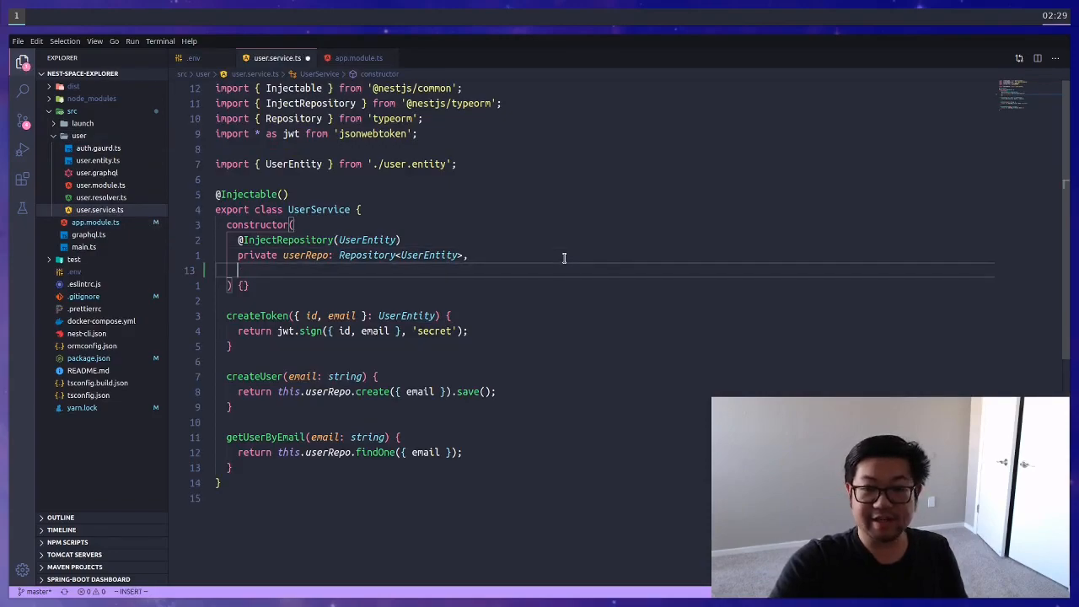
pyautogui.write('priv')
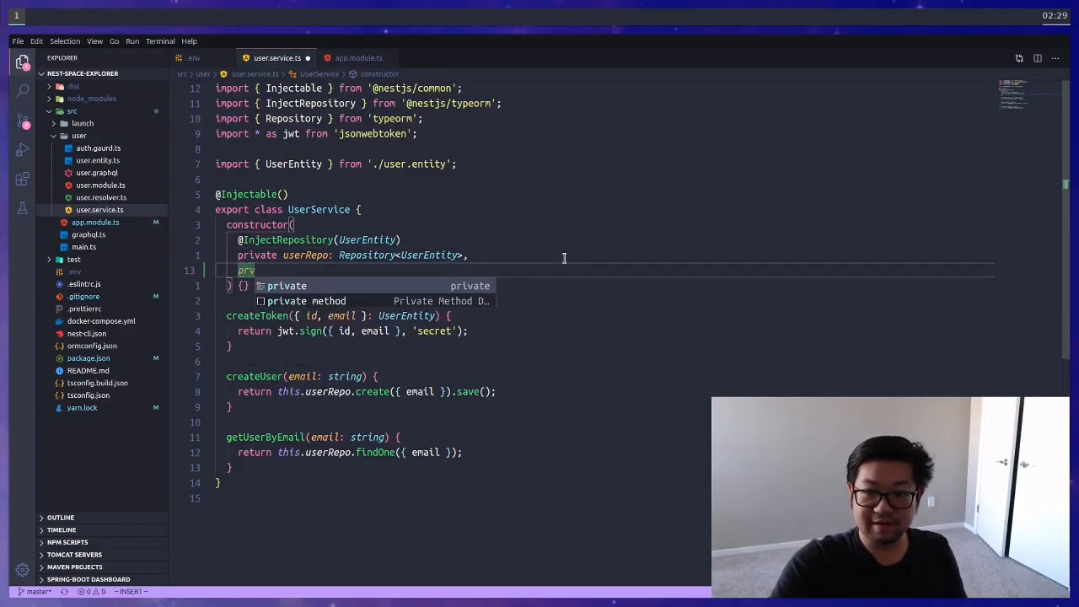
pyautogui.write('private configService: ConfigService,')
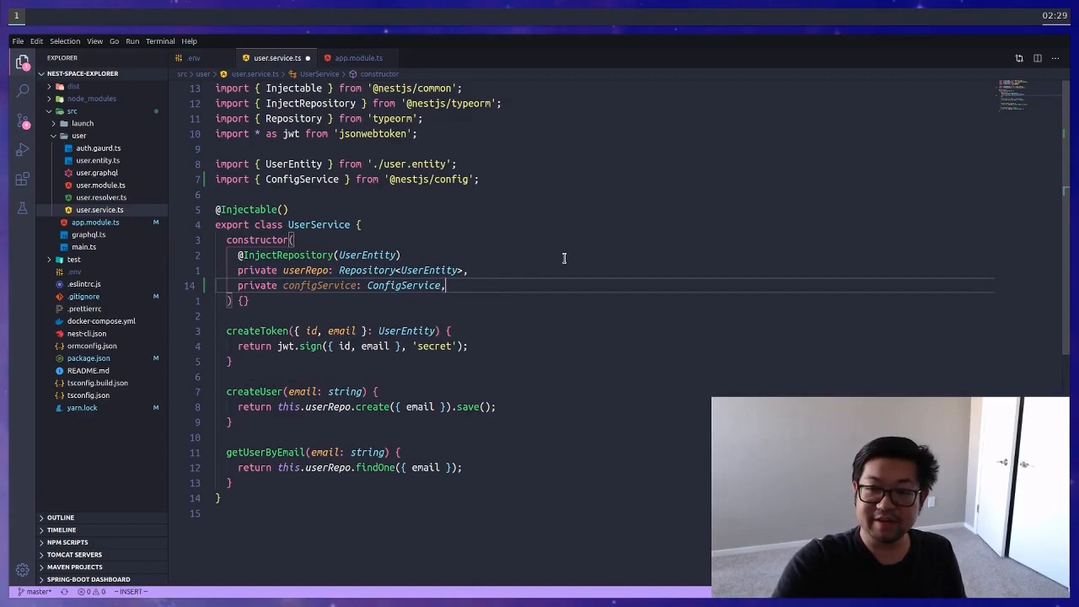
# Step: In createToken, read JWT_SECRET from configService and sign the token with it
pyautogui.press('Escape')
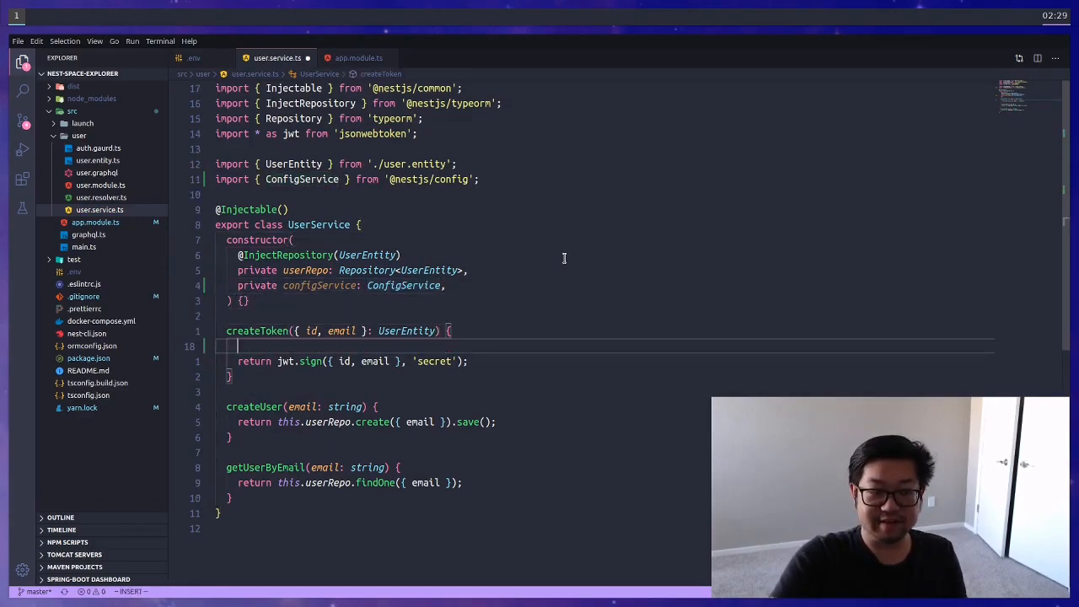
pyautogui.write("const secret = this.configService.get('');")
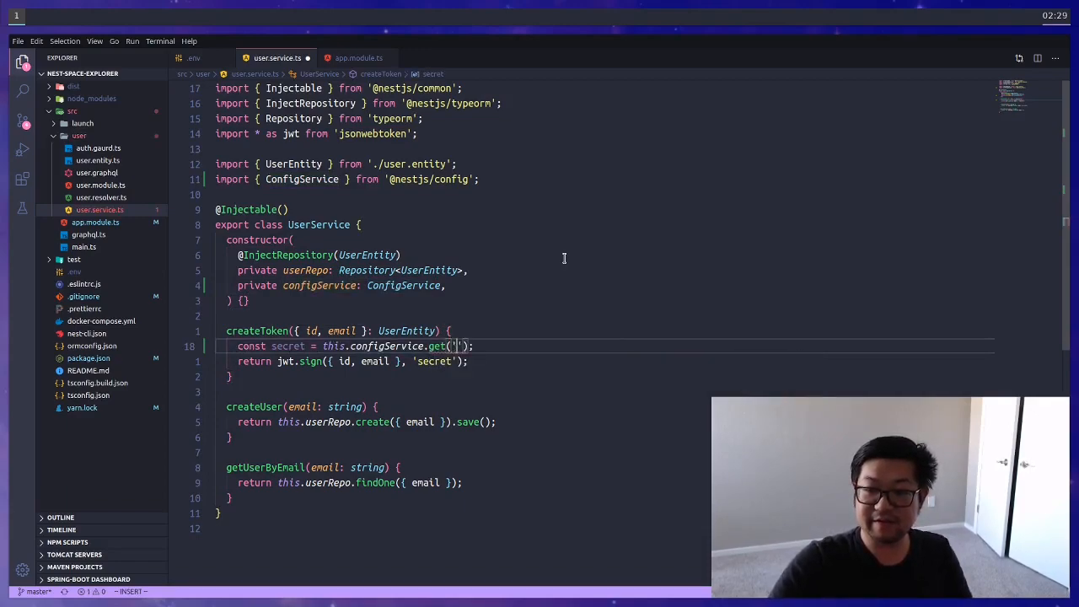
pyautogui.write('JWT_SECRET')
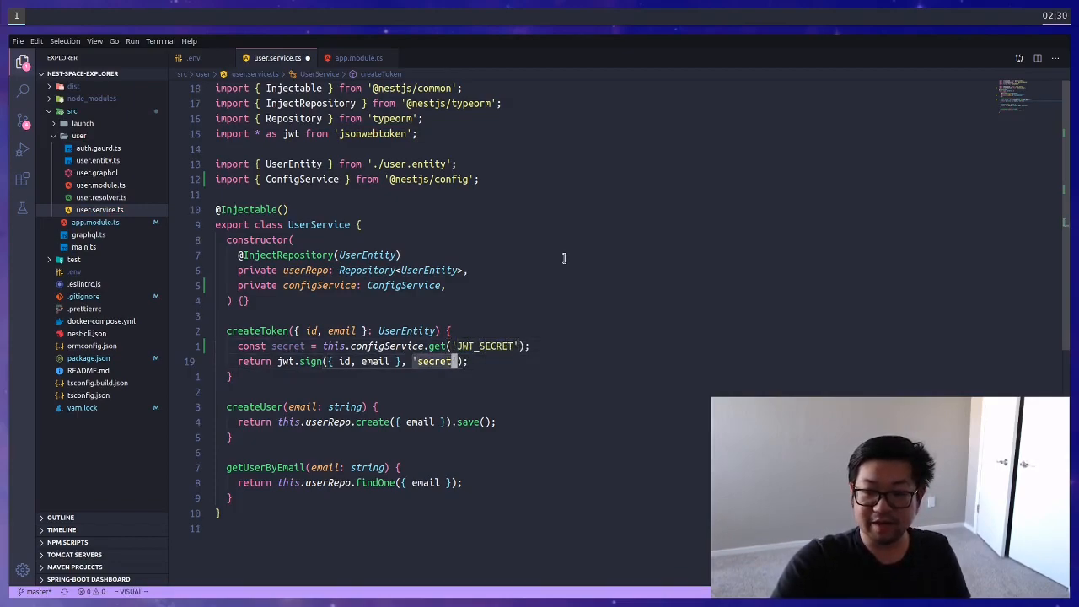
pyautogui.write('scre')
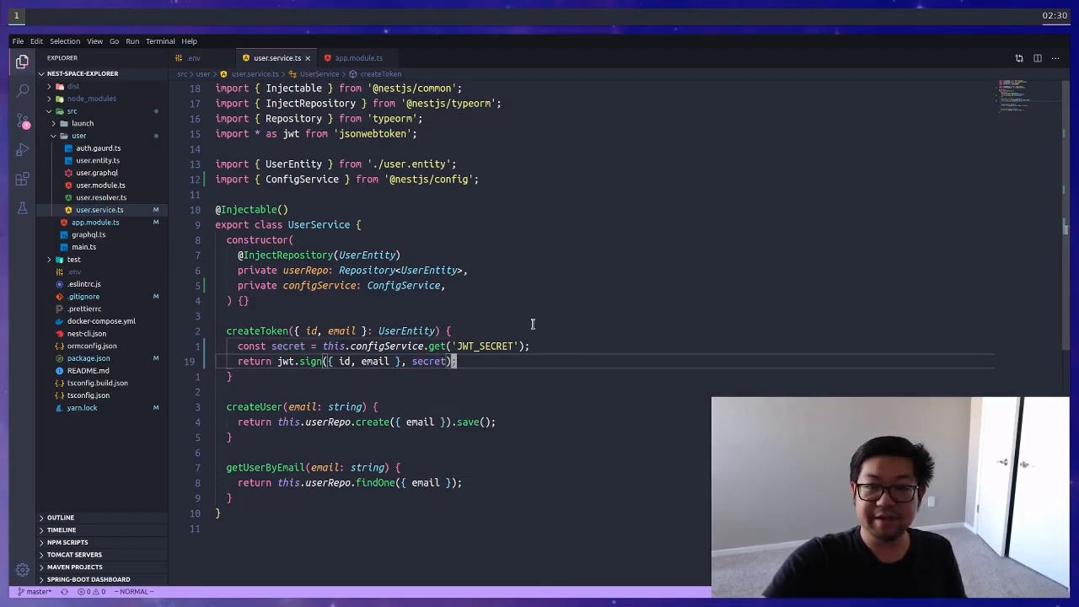
pyautogui.click(97, 148)
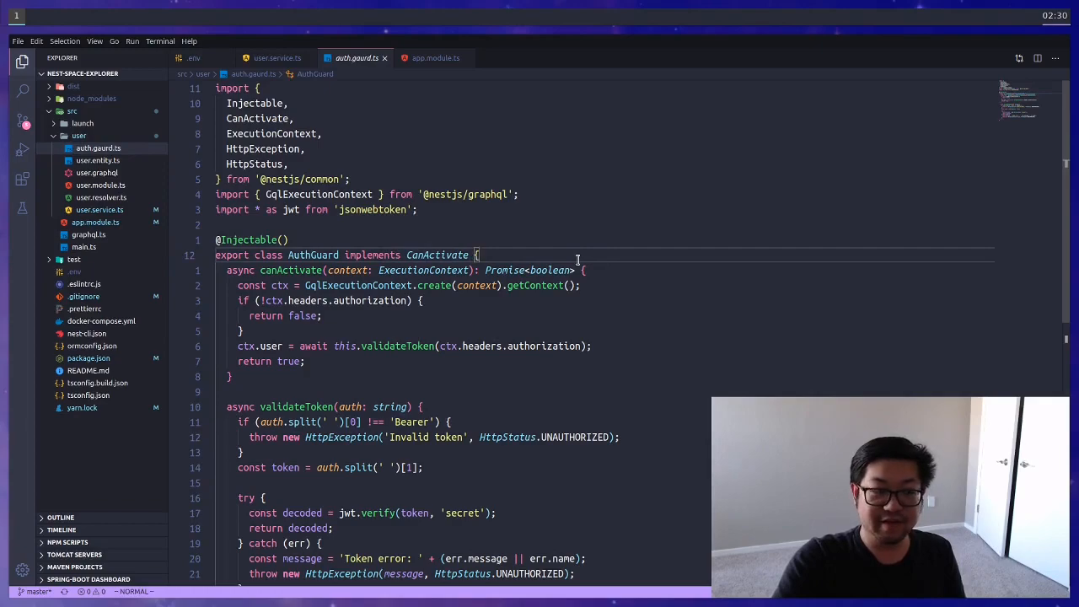
# Step: Give AuthGuard a ConfigService constructor and verify tokens with JWT_SECRET from config
pyautogui.write('constructor(){}')
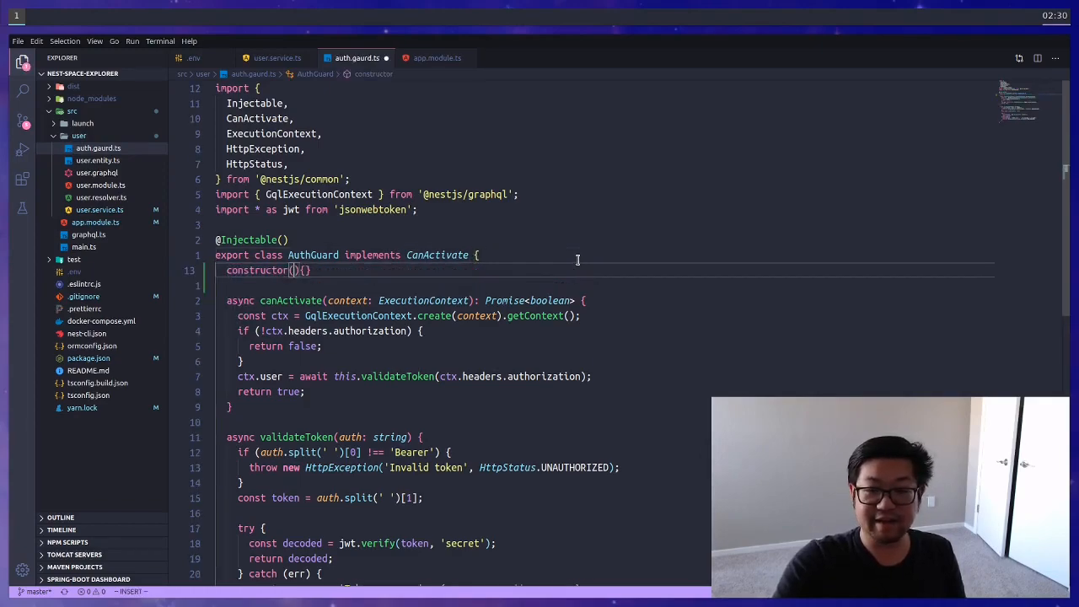
pyautogui.write('private configService: ConfigService')
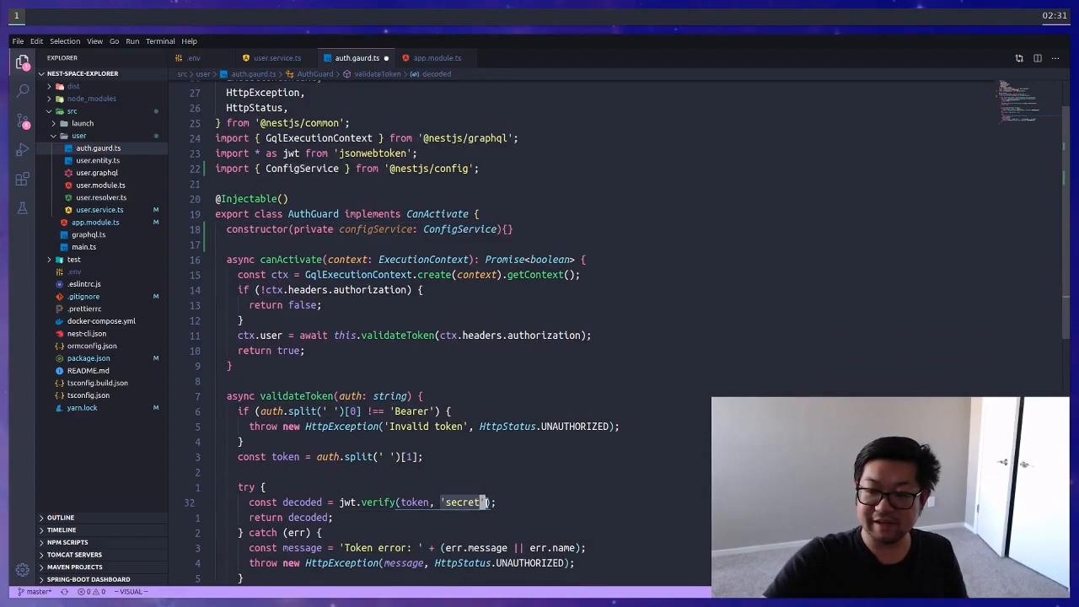
pyautogui.scroll(-3)
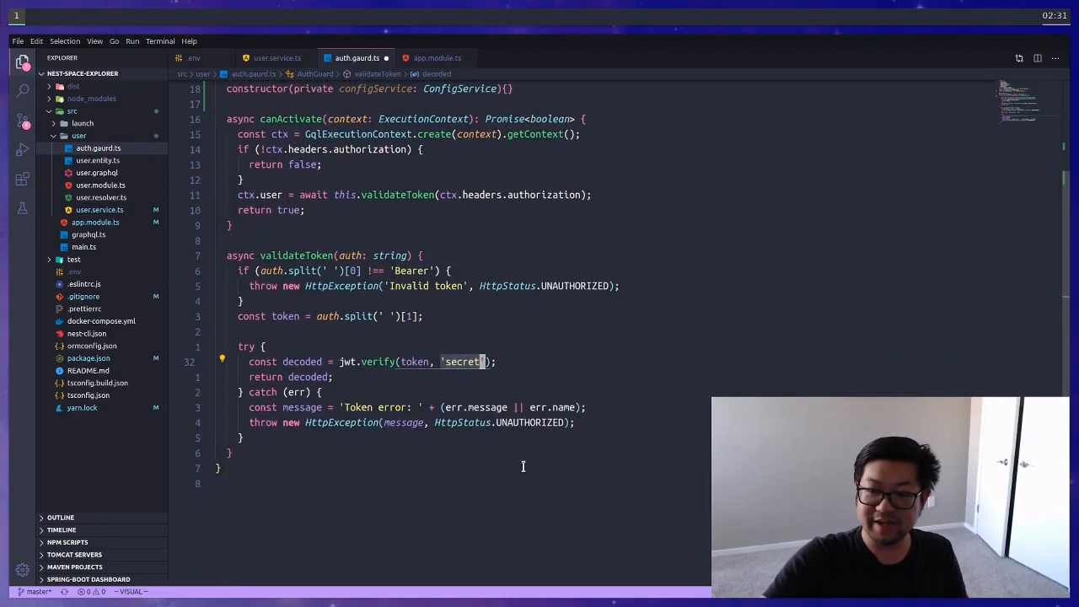
pyautogui.write("const secret = this.configService.get('JWT_SECRET');")
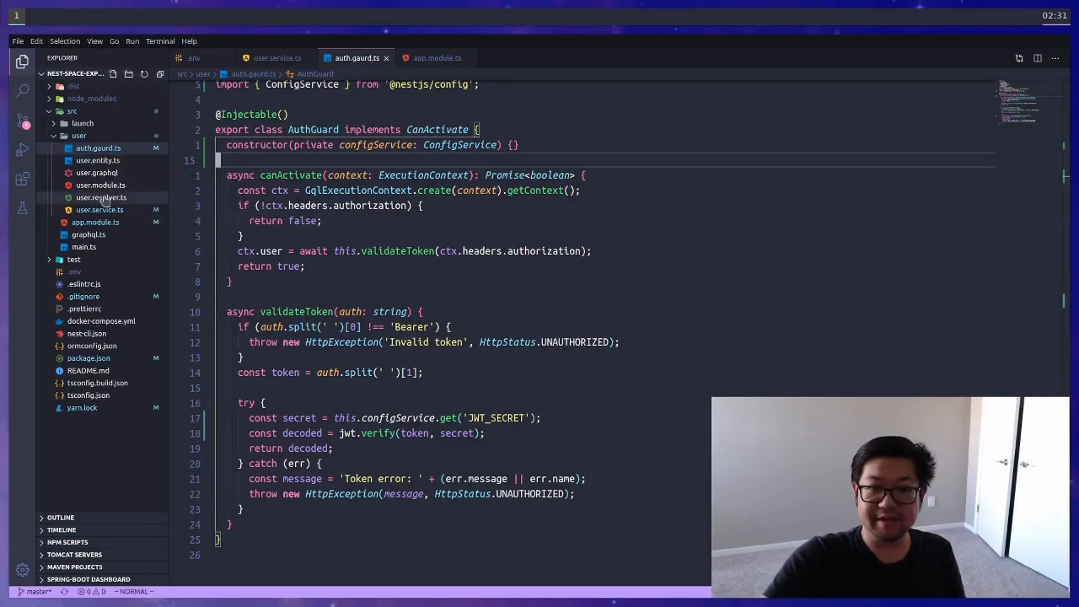
pyautogui.click(101, 197)
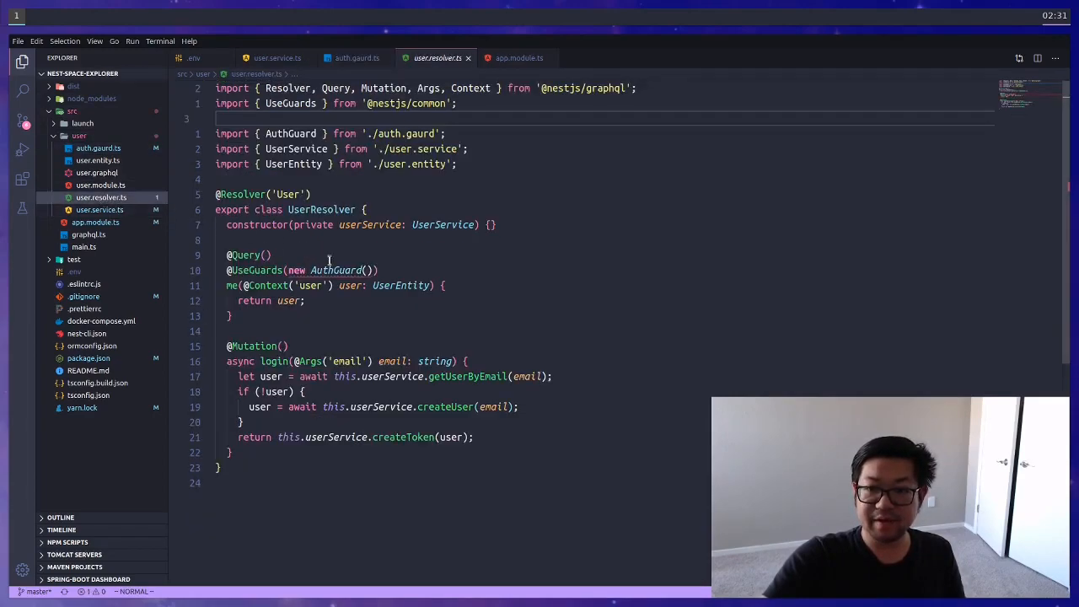
pyautogui.click(567, 269)
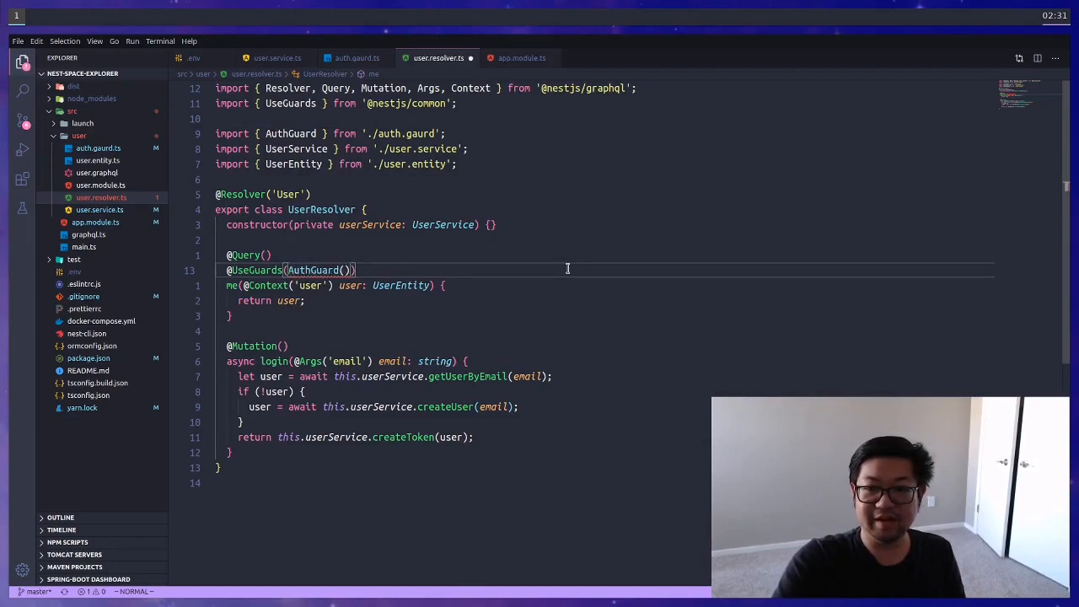
pyautogui.doubleClick(314, 269)
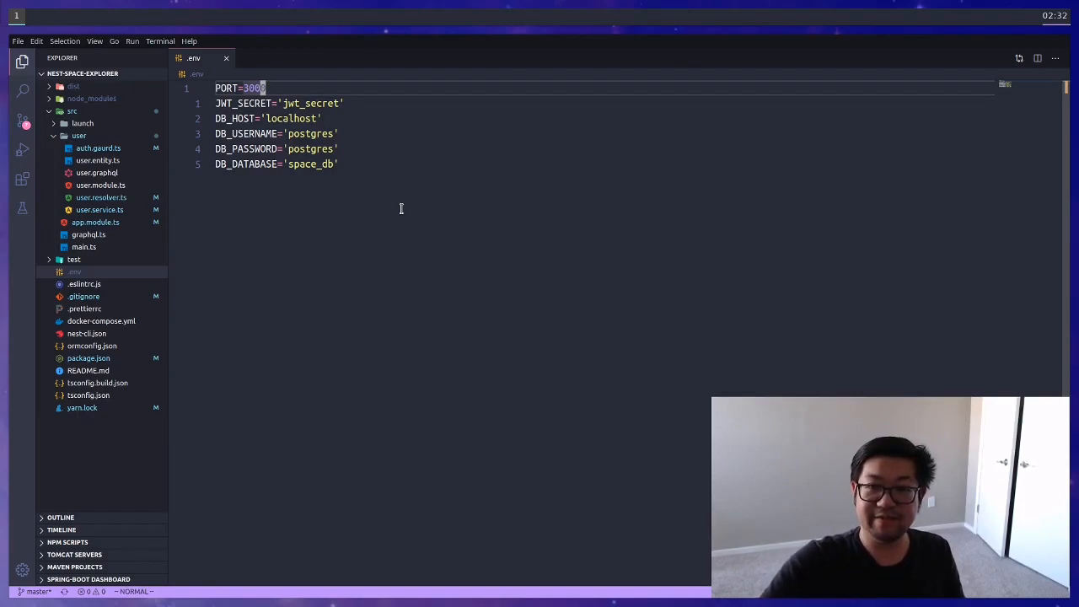
# Step: In main.ts bootstrap, get ConfigService from the app and listen on its PORT value
pyautogui.click(84, 247)
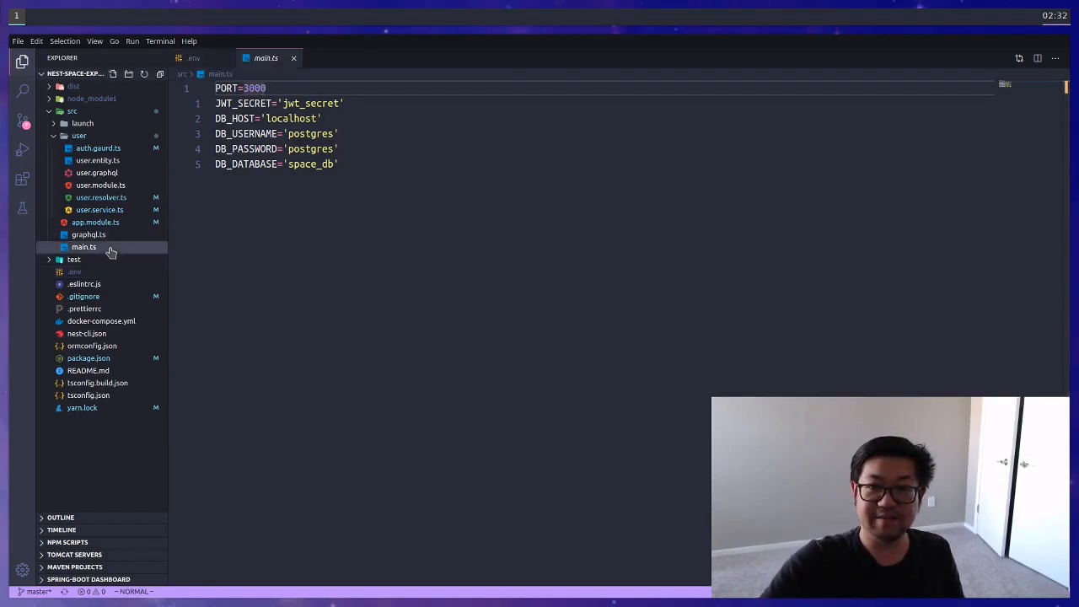
pyautogui.click(84, 246)
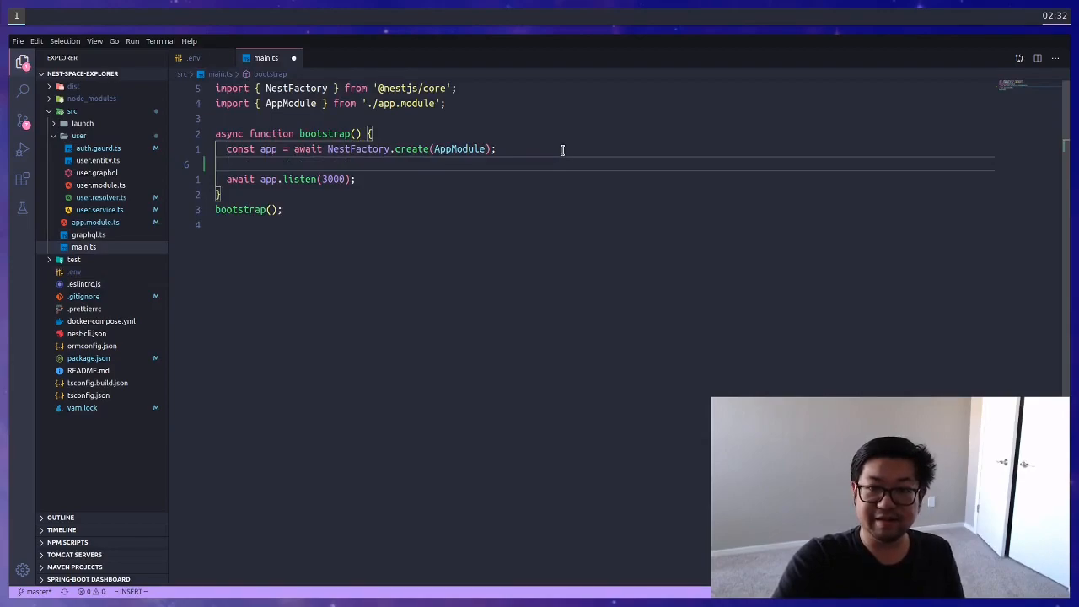
pyautogui.write('const configService')
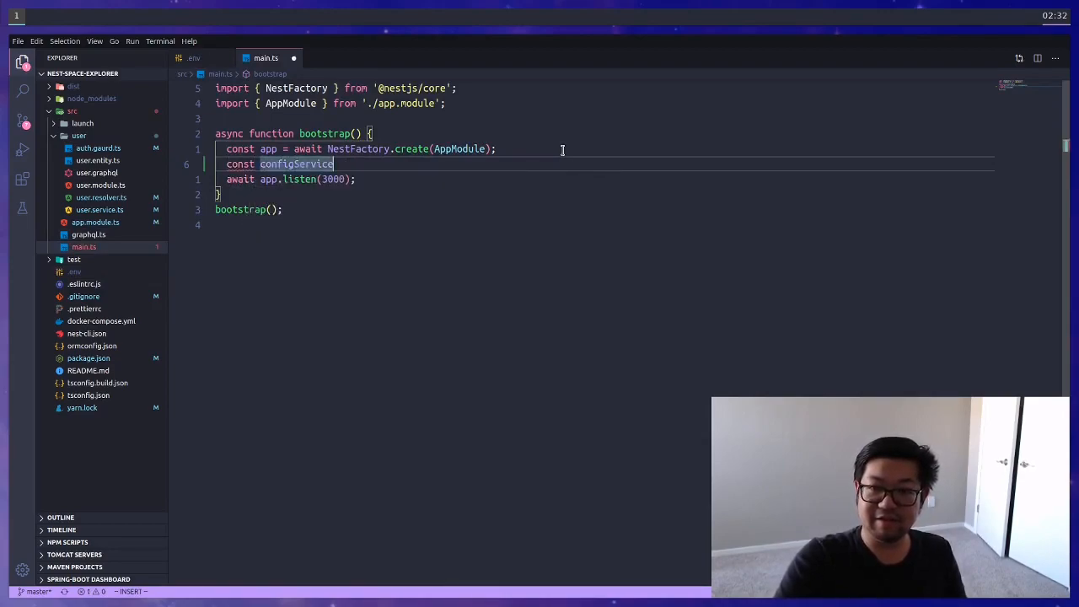
pyautogui.write('= app.')
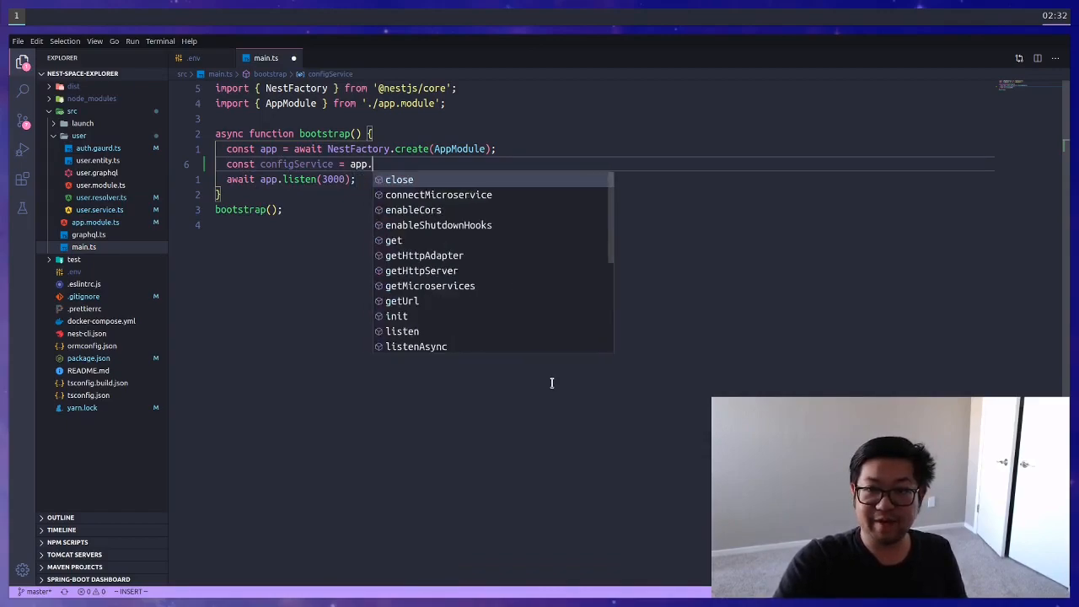
pyautogui.write('get(Con);')
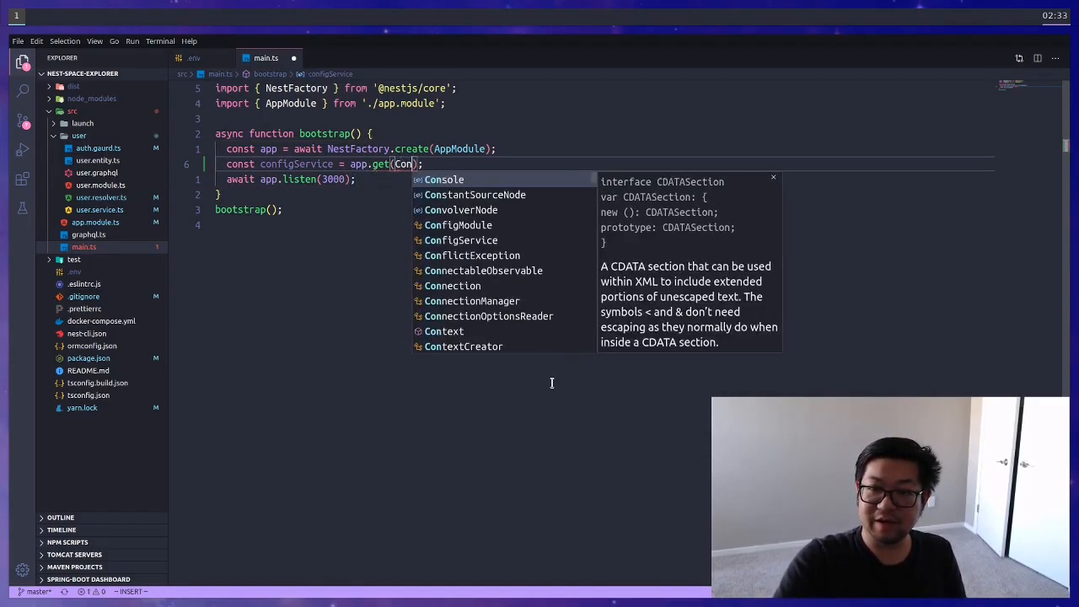
pyautogui.write('figService')
pyautogui.write('const')
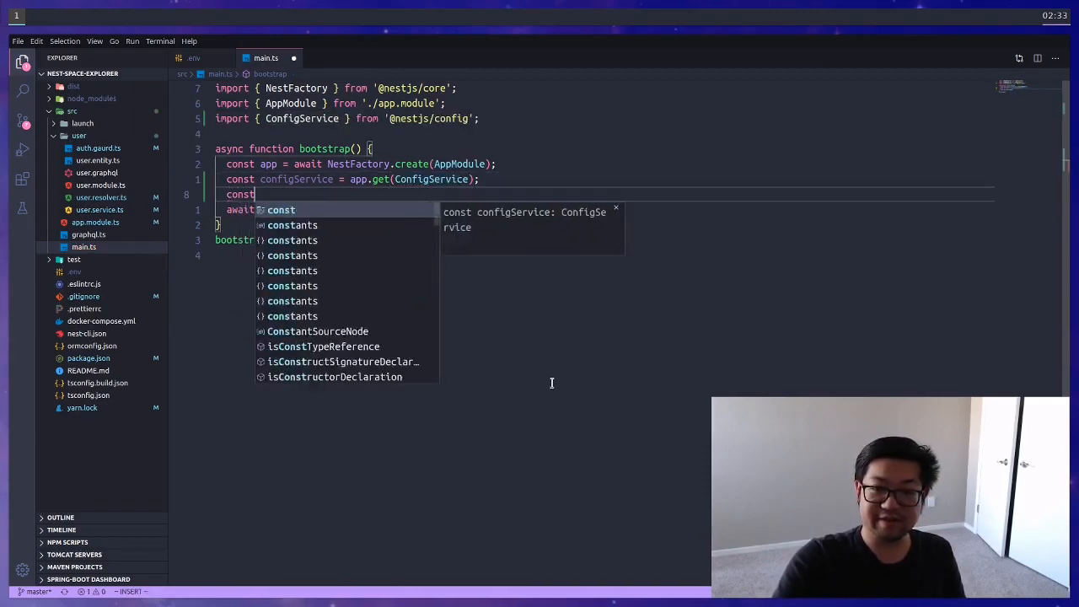
pyautogui.press('Escape')
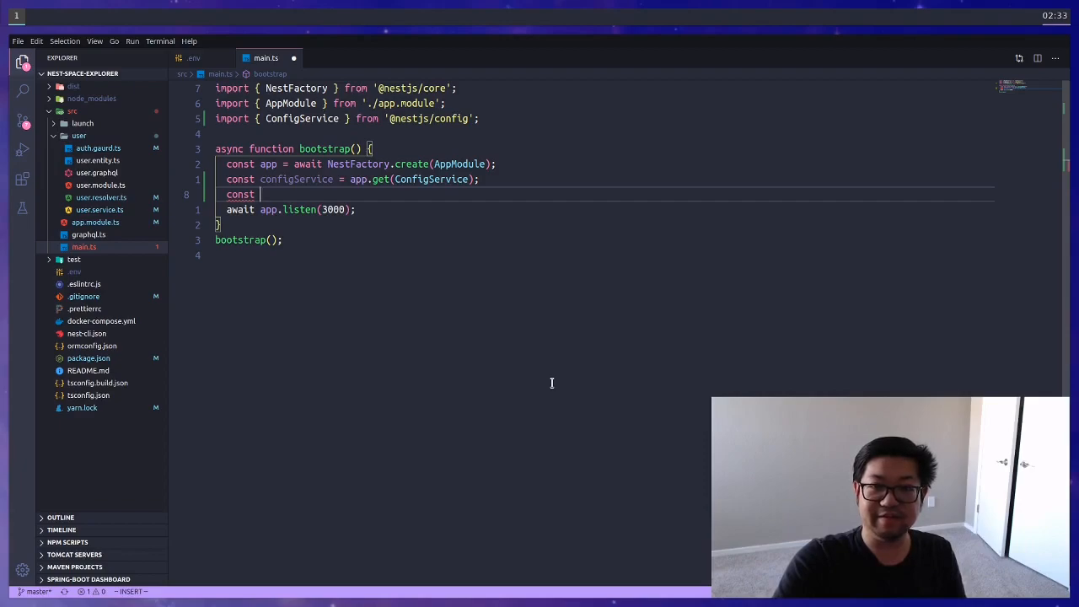
pyautogui.write("port = configService.get('PORT');")
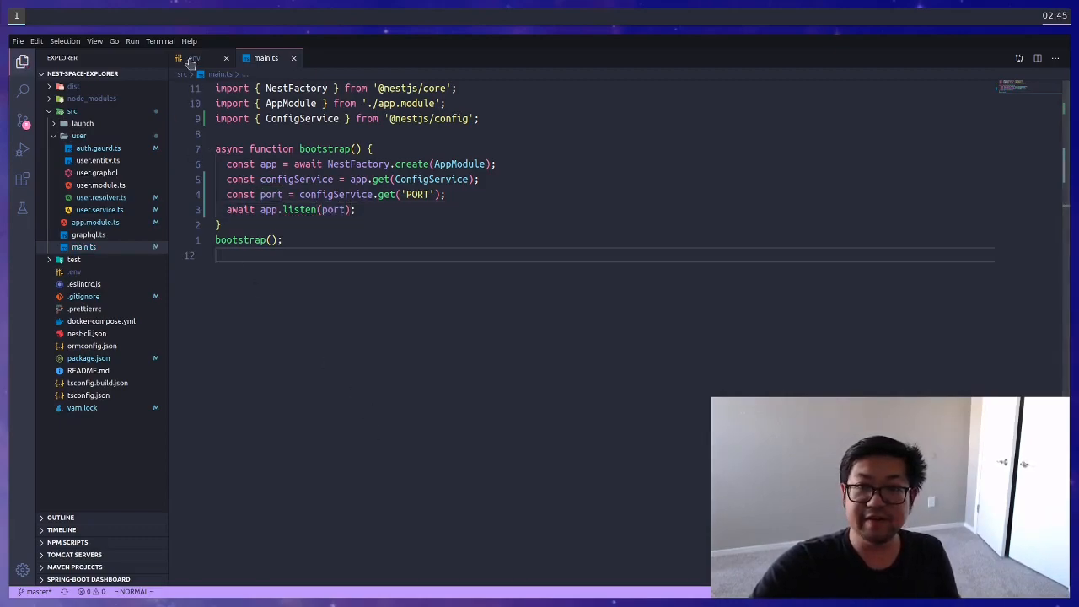
# Step: Review the .env variables, then switch to ormconfig.json for reference
pyautogui.click(74, 272)
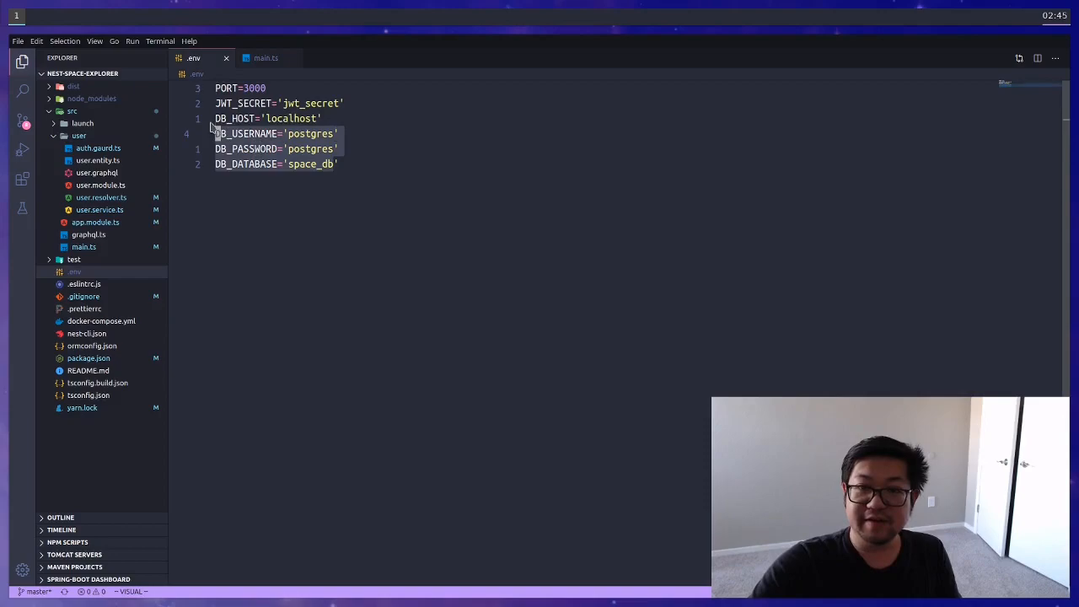
pyautogui.press('Escape')
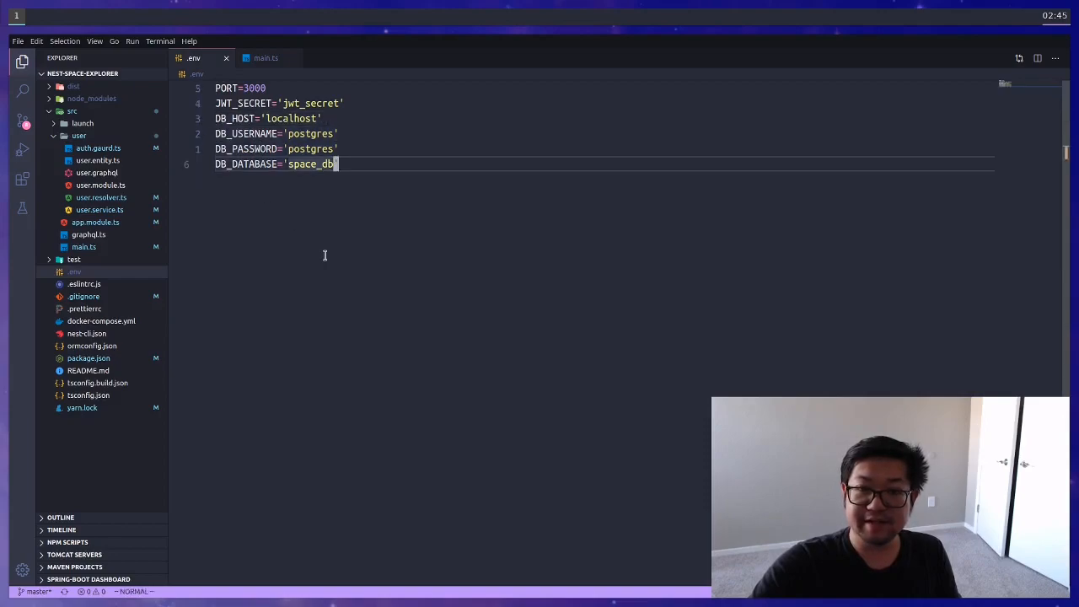
pyautogui.moveTo(91, 345)
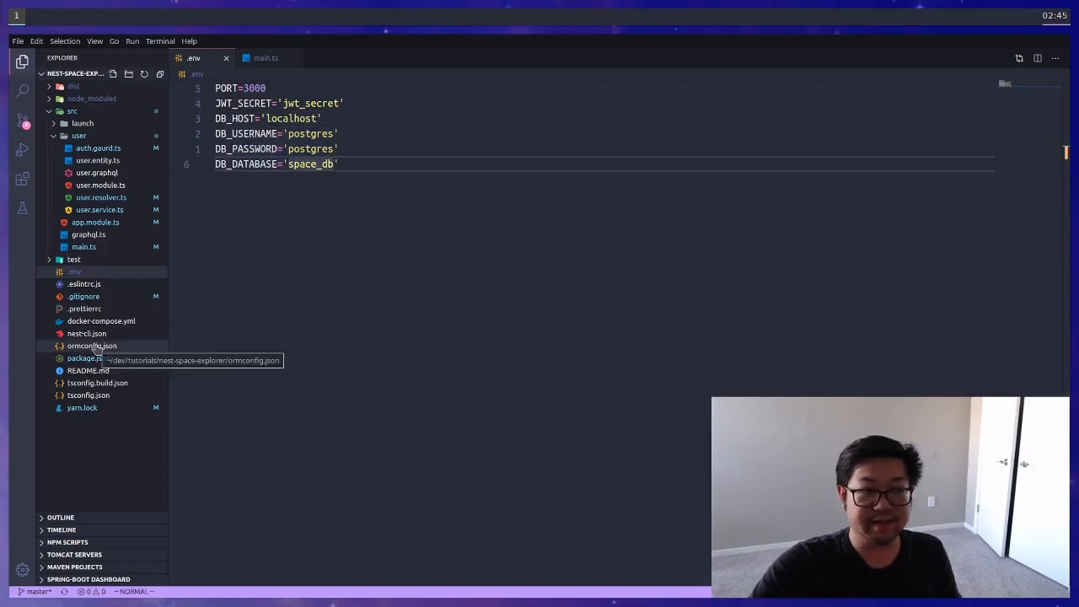
pyautogui.click(91, 346)
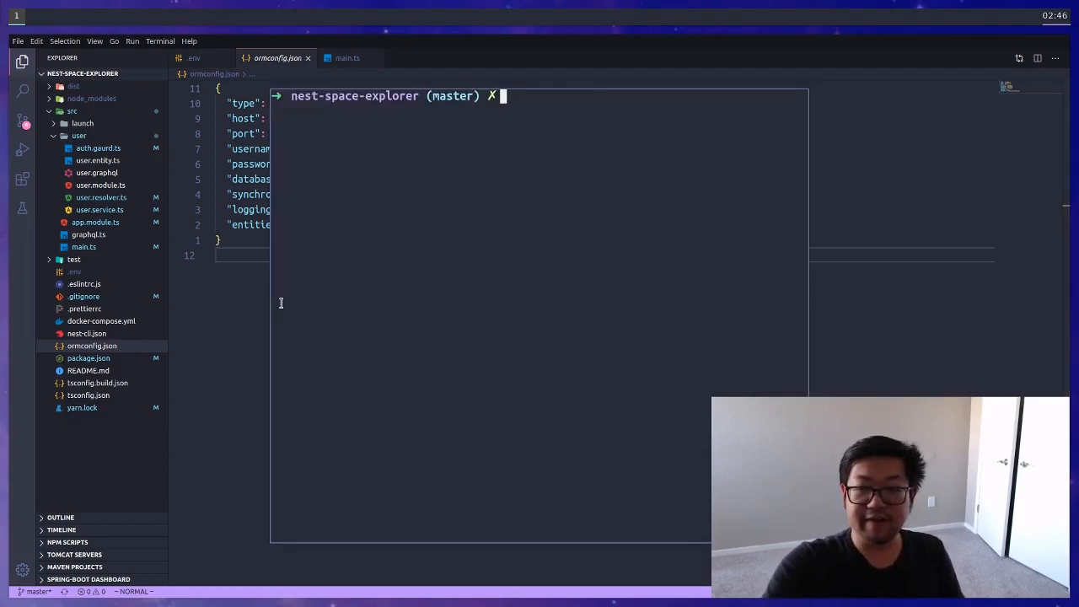
# Step: Create empty src/config.ts and src/database.config.ts files with touch
pyautogui.write('touch src/config.ts')
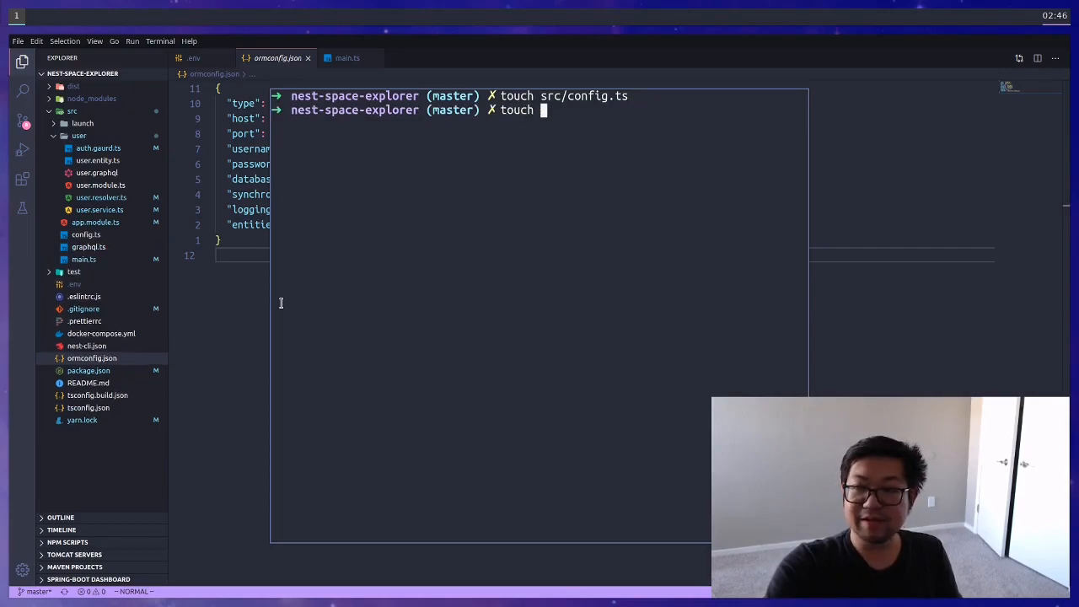
pyautogui.write('src/dat')
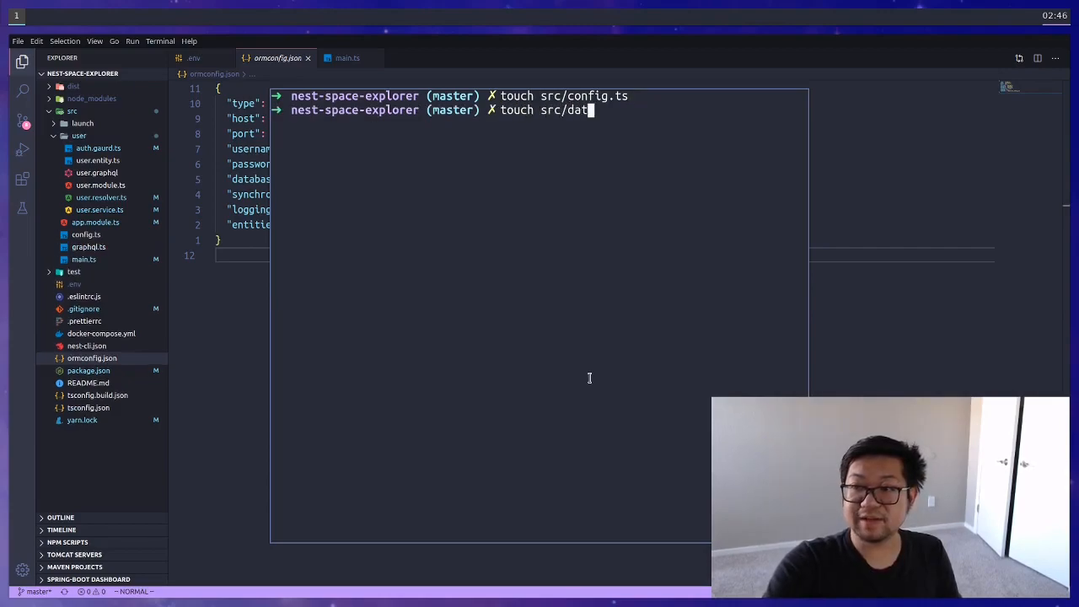
pyautogui.write('abase')
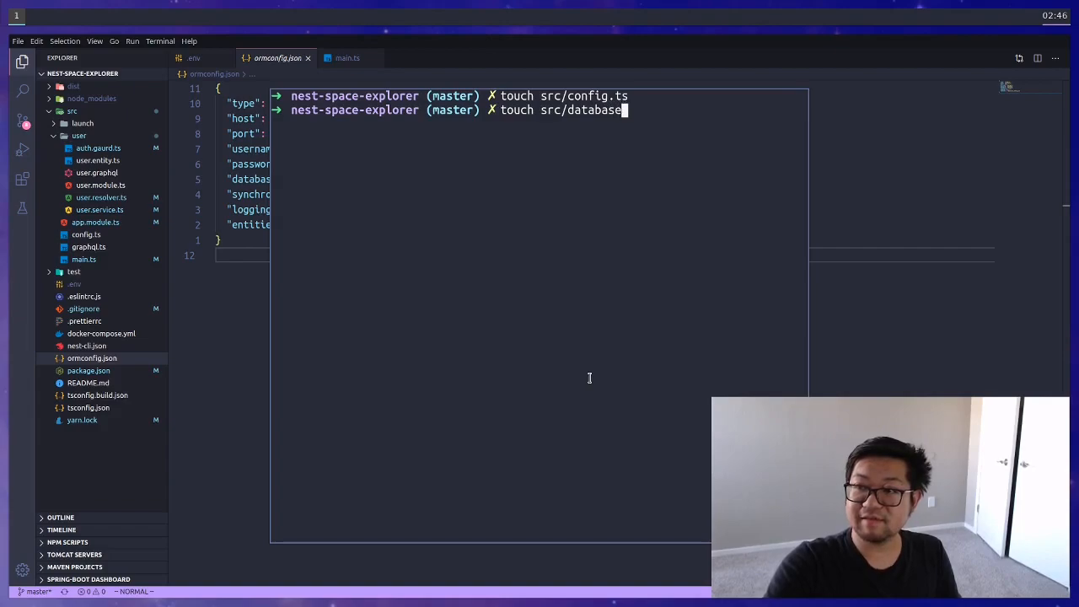
pyautogui.write('.config.')
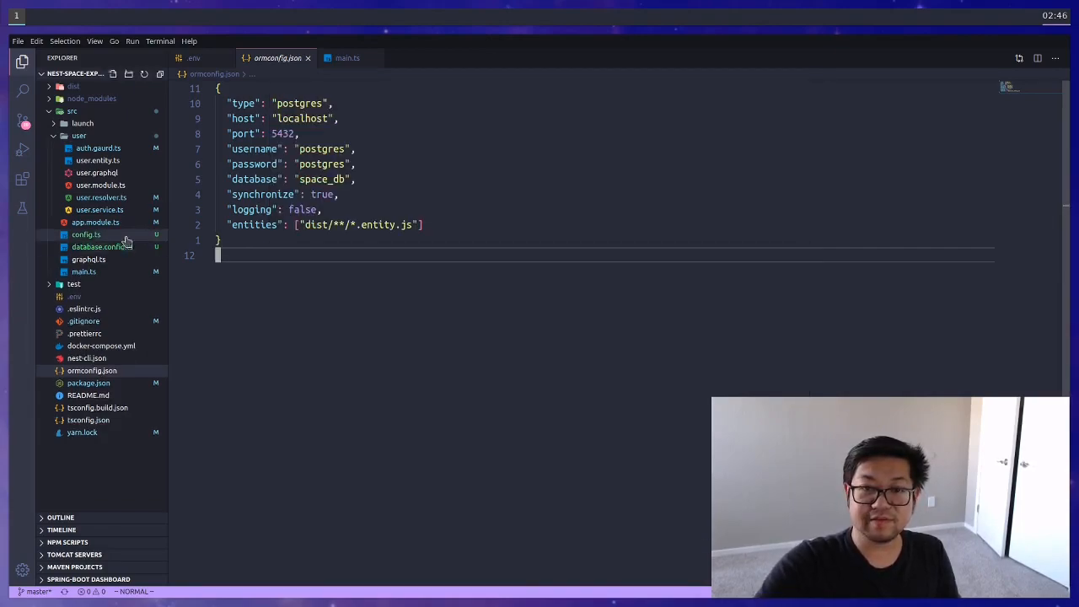
# Step: Write export const config = () => ({ database: {} }) in config.ts, then return to ormconfig.json
pyautogui.click(84, 234)
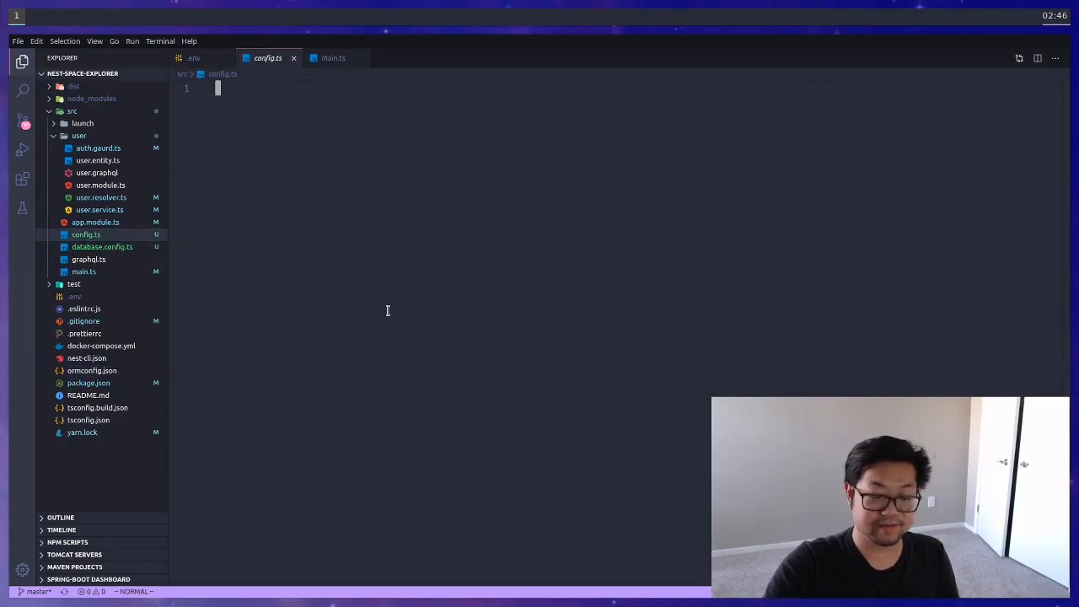
pyautogui.write('export')
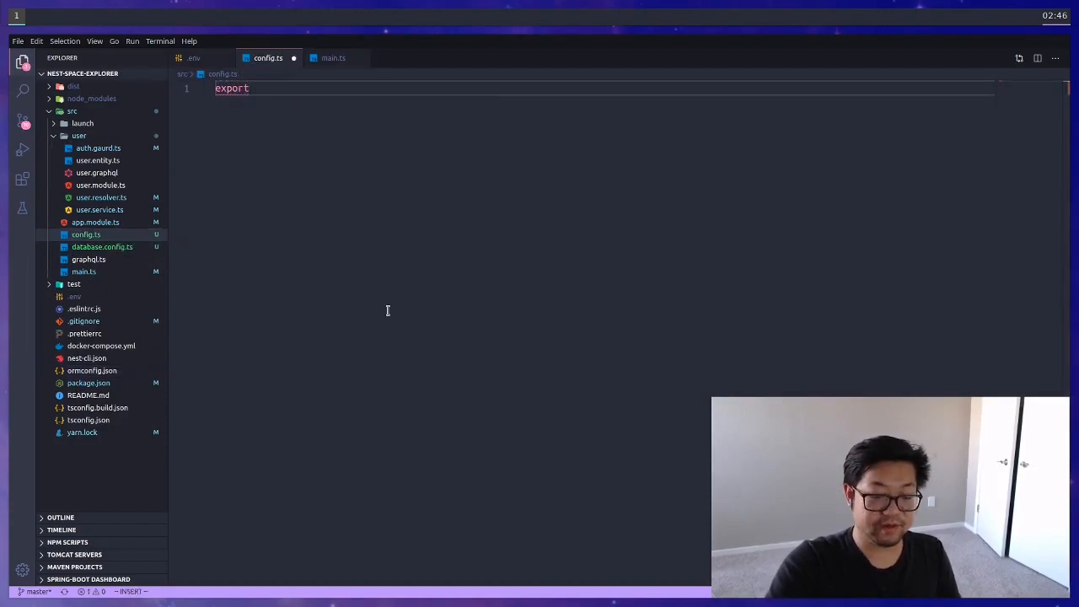
pyautogui.write('const e')
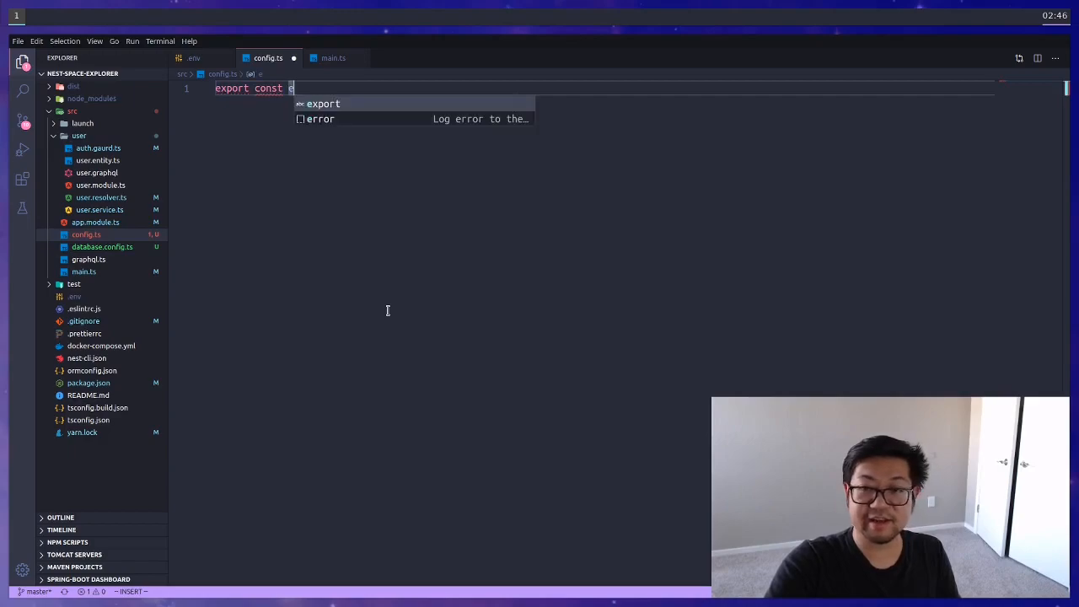
pyautogui.write('config = () => ({ });')
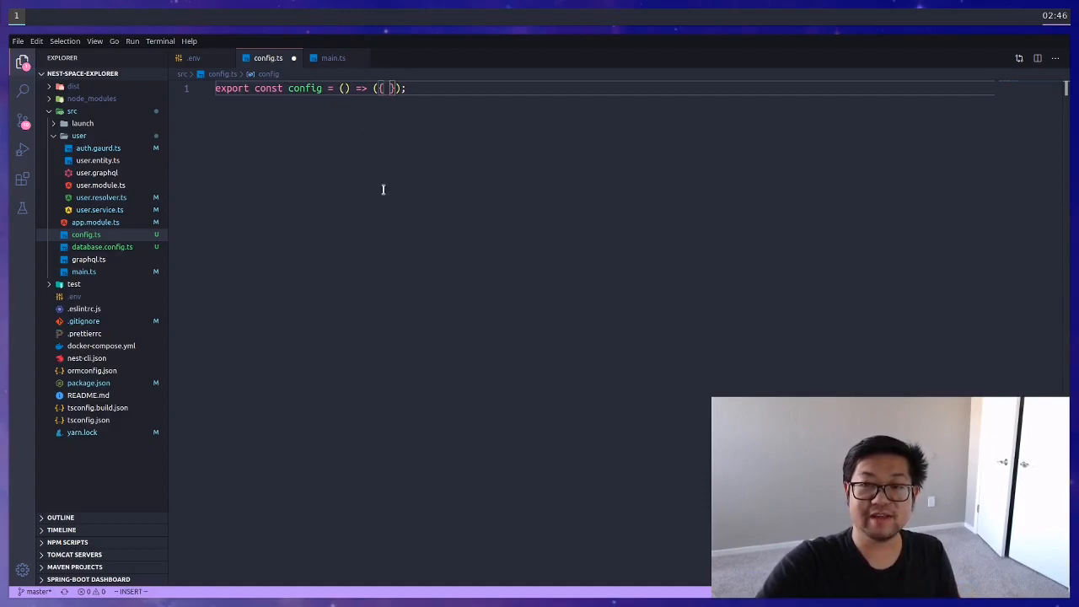
pyautogui.moveTo(397, 199)
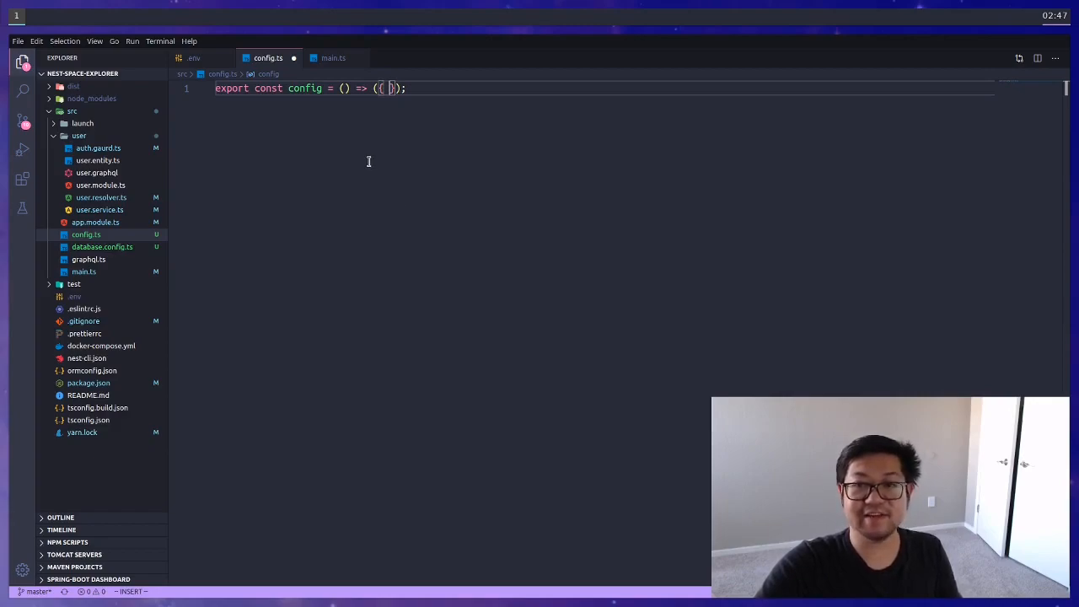
pyautogui.press('Return')
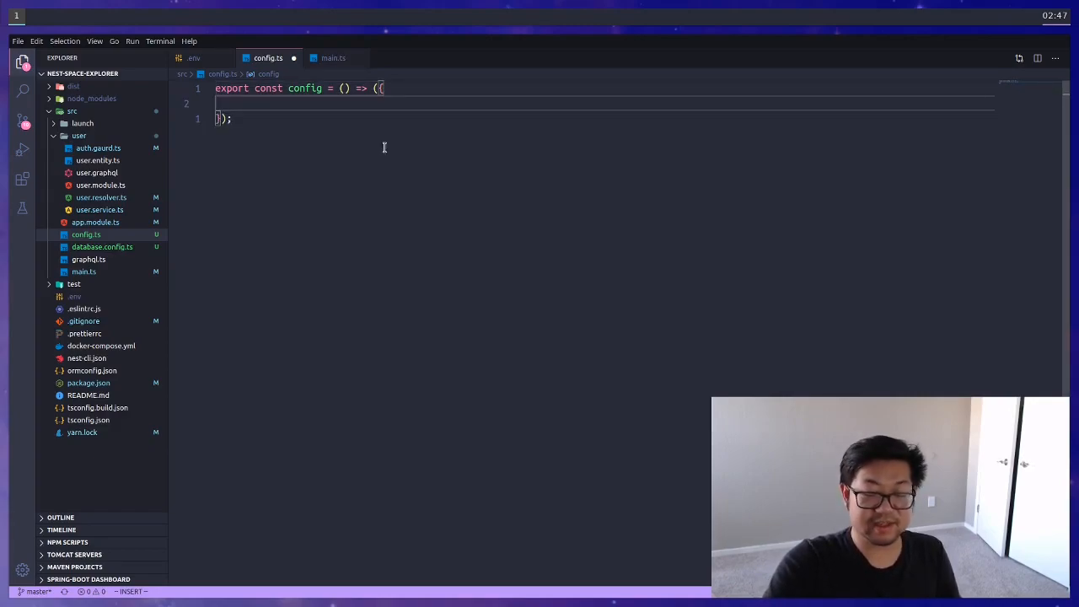
pyautogui.write('database: {')
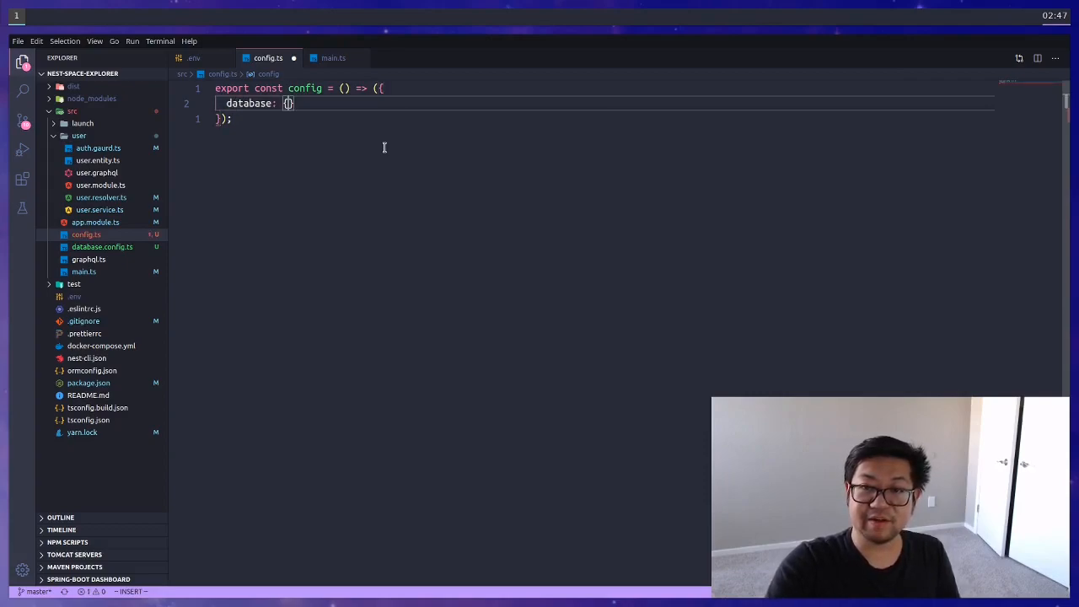
pyautogui.press('Escape')
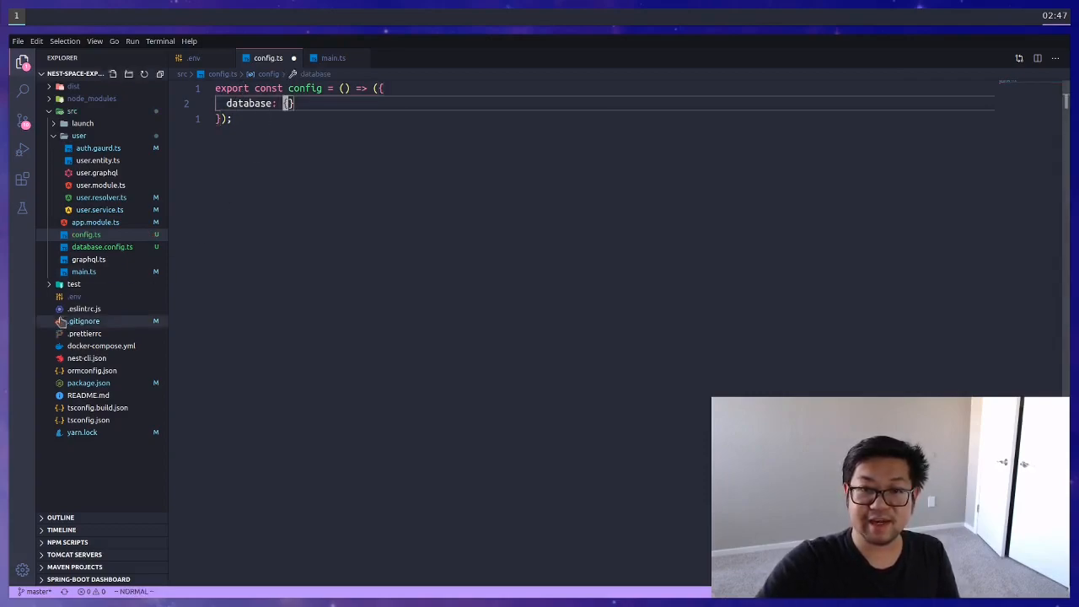
pyautogui.click(91, 371)
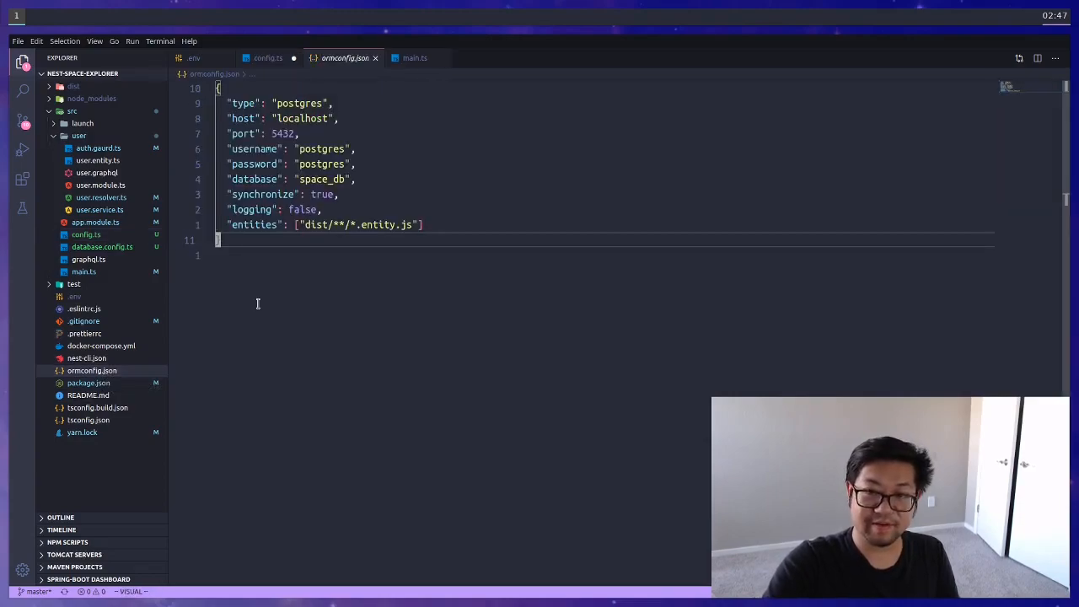
# Step: Fill config.ts with port, jwtSecret and postgres settings read from process.env.DB_* variables
pyautogui.click(266, 57)
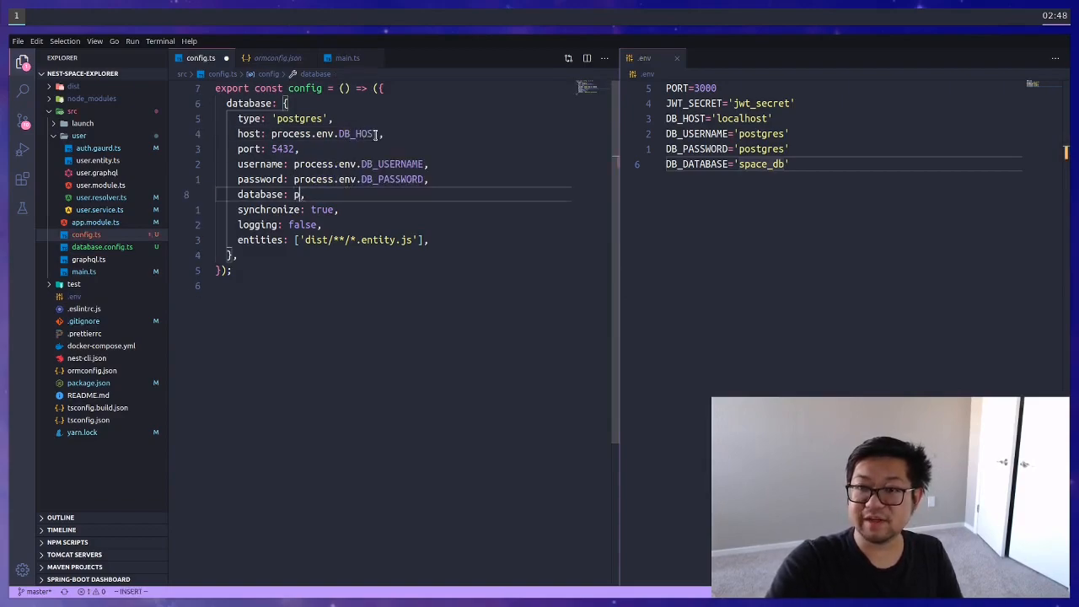
pyautogui.write('rocess.env.')
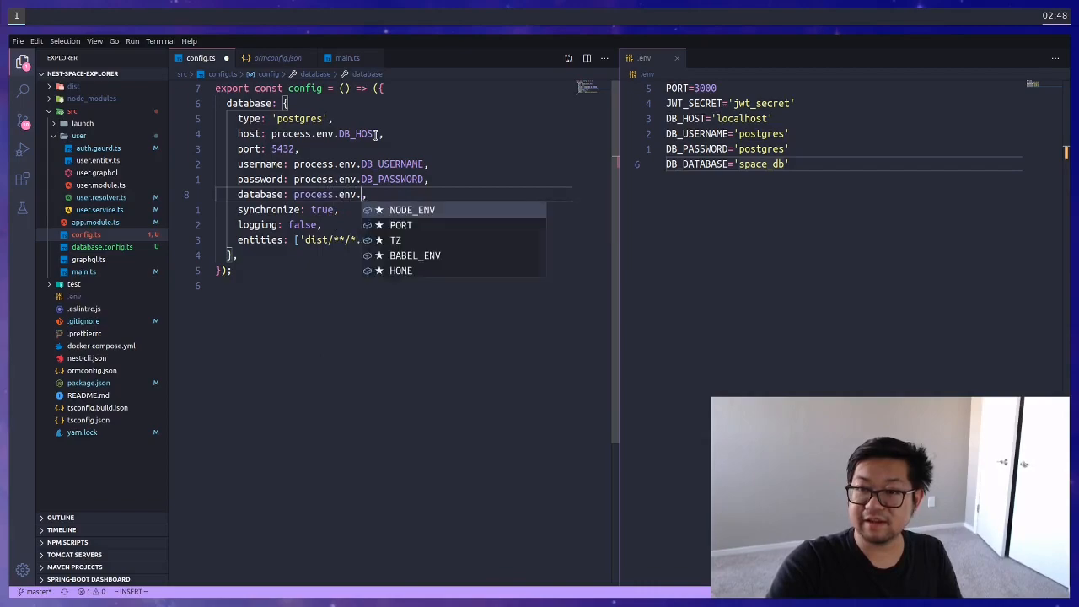
pyautogui.write('DB_DATABASE')
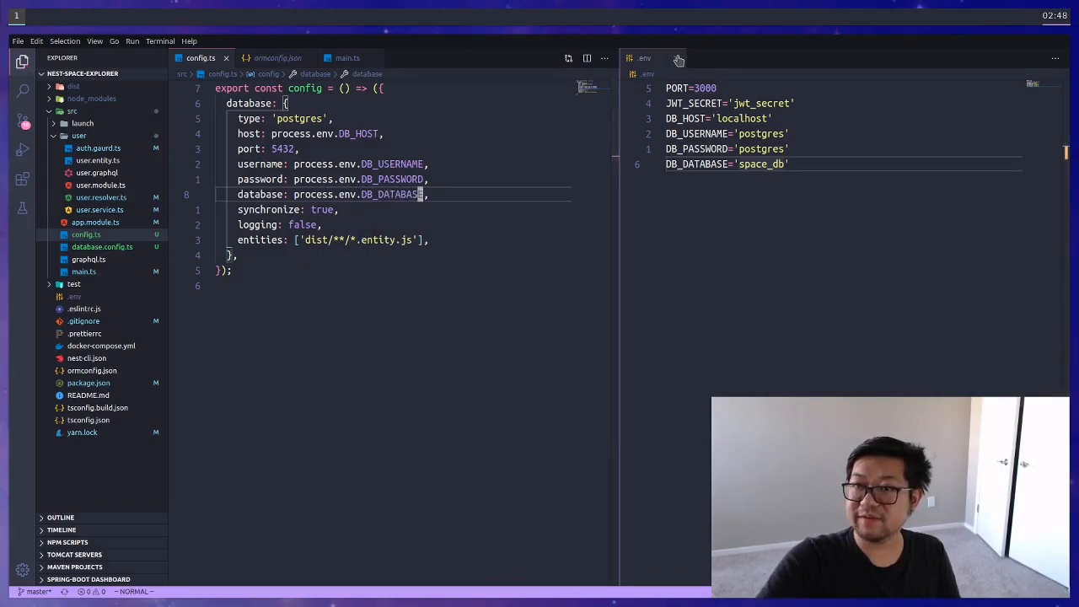
pyautogui.click(678, 58)
pyautogui.write('jwtSecret: process.env.JWT_SECRET,')
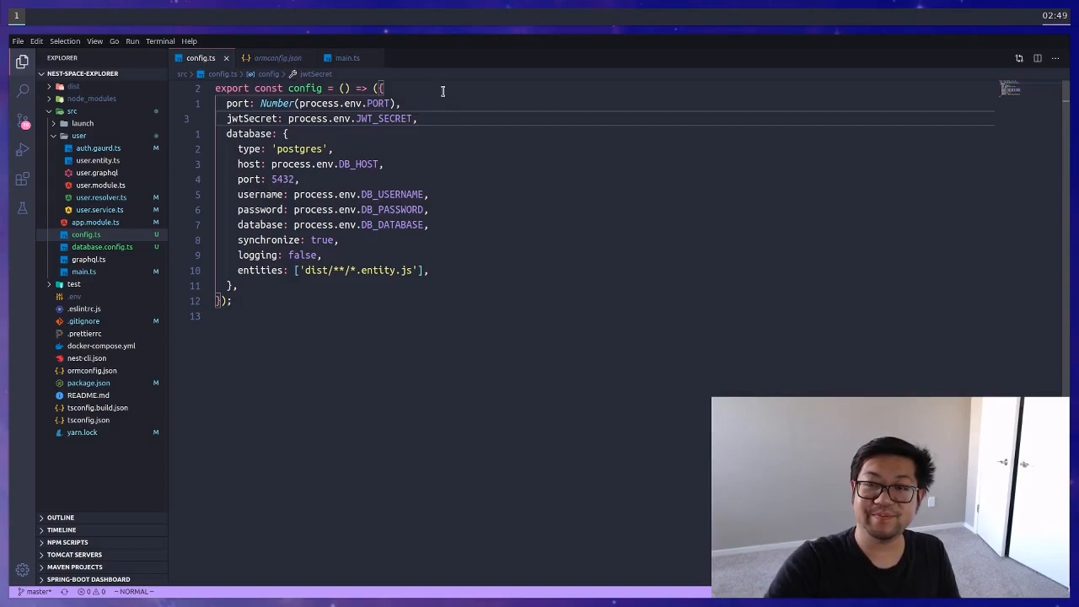
pyautogui.moveTo(529, 128)
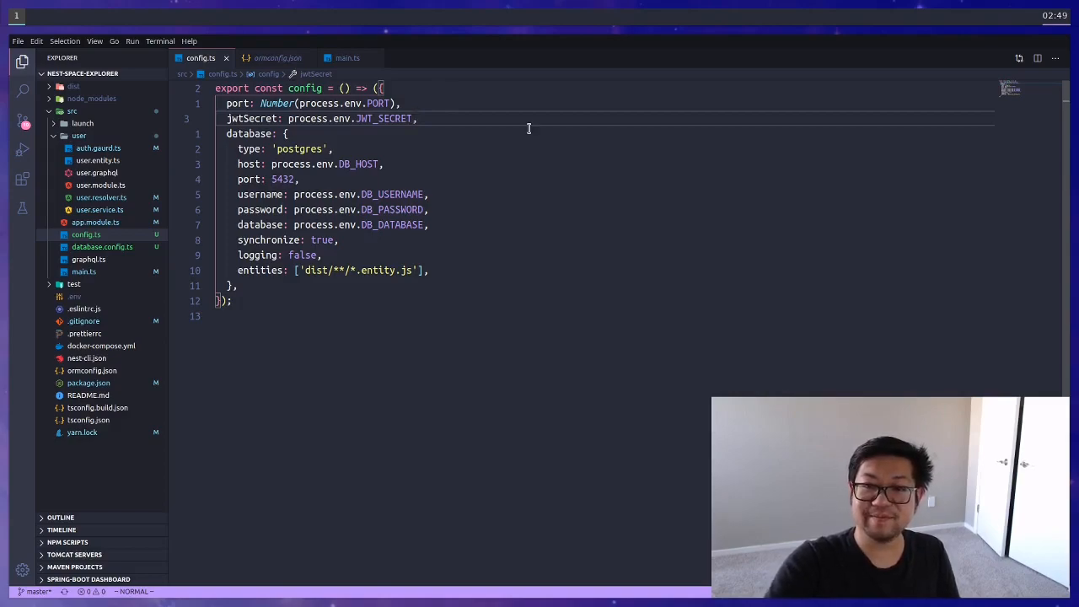
# Step: Add load: [config] to ConfigModule.forRoot in app.module.ts alongside isGlobal: true
pyautogui.click(95, 222)
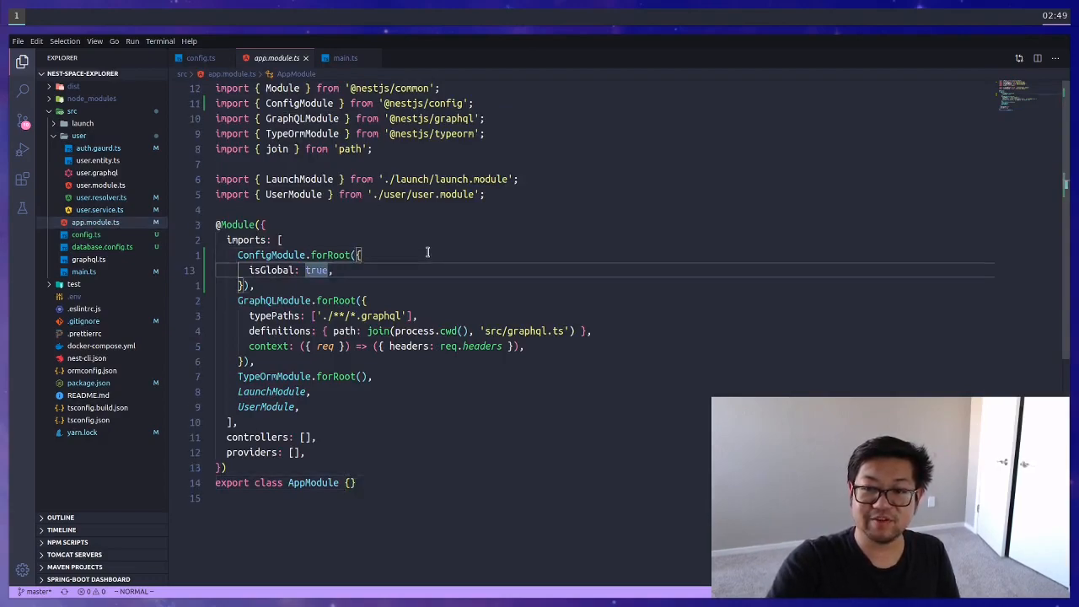
pyautogui.write('load:')
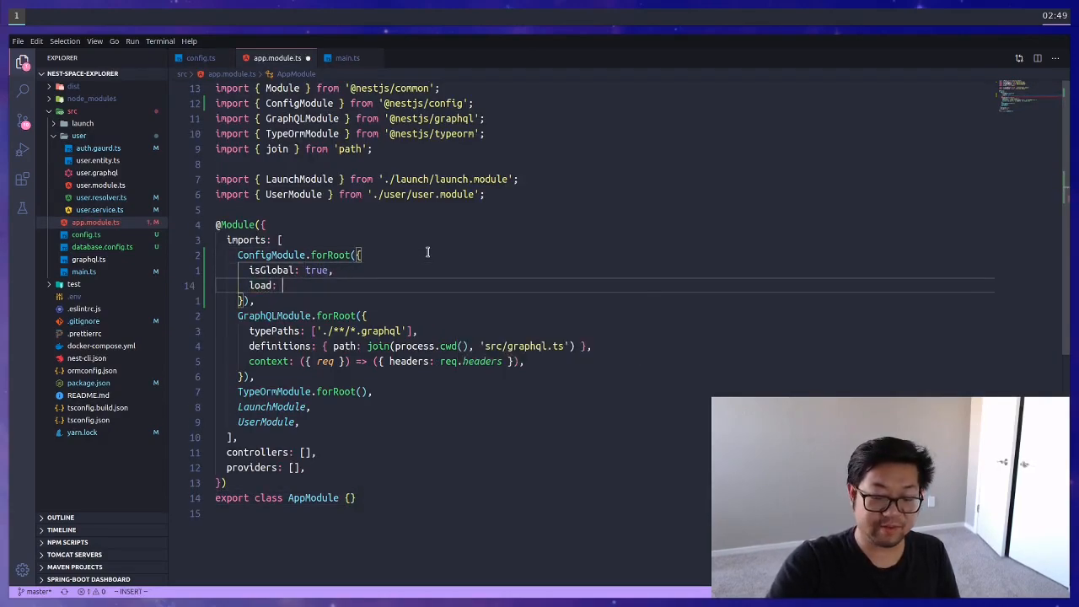
pyautogui.write('[]')
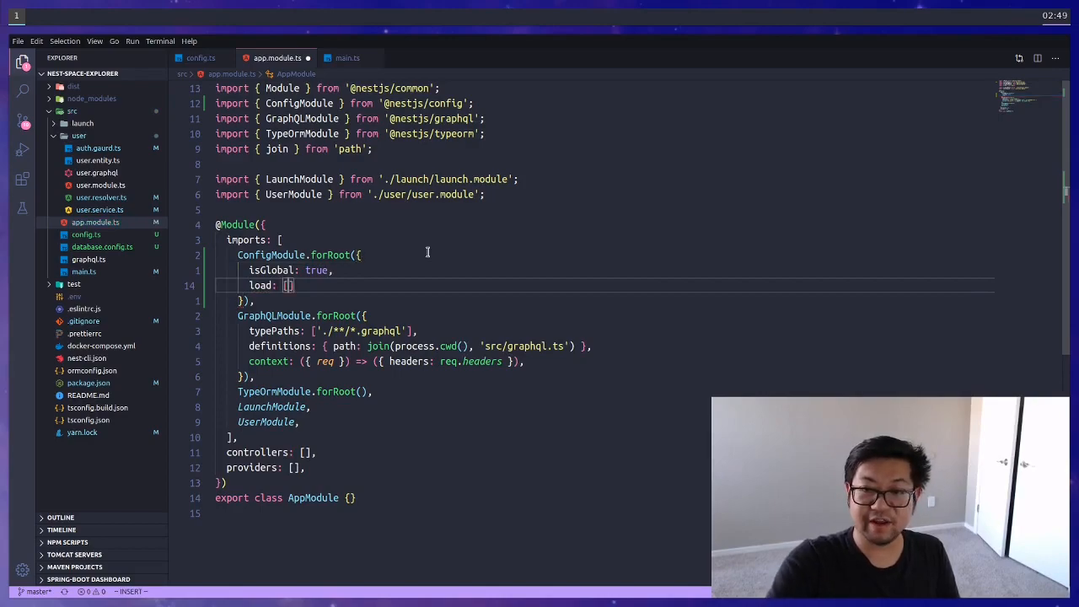
pyautogui.write('config')
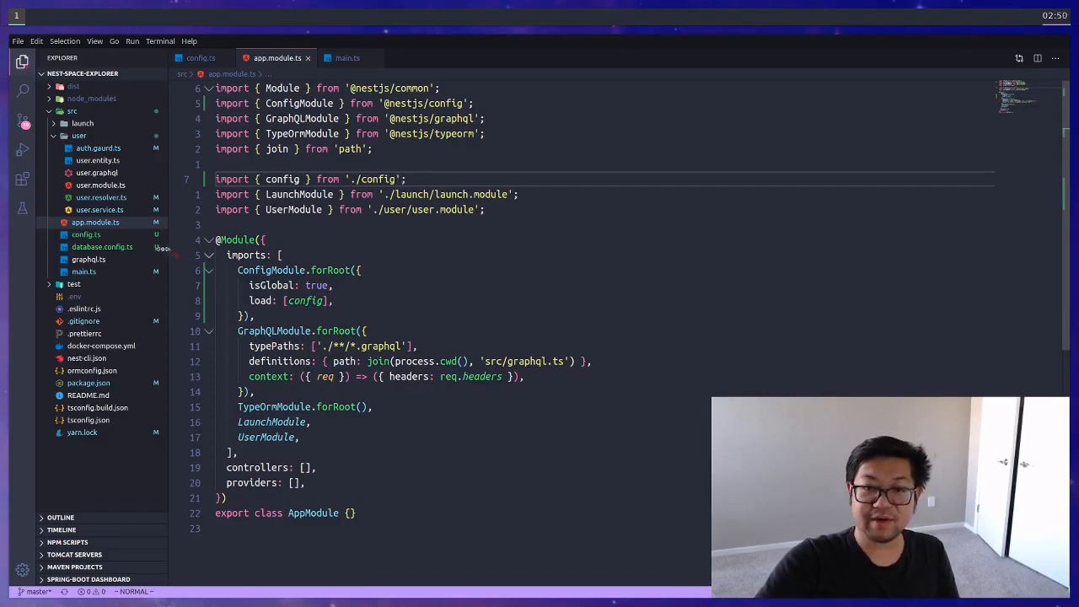
# Step: Write DatabaseConfig's createTypeOrmOptions returning this.configService.get('database') in database.config.ts
pyautogui.click(101, 246)
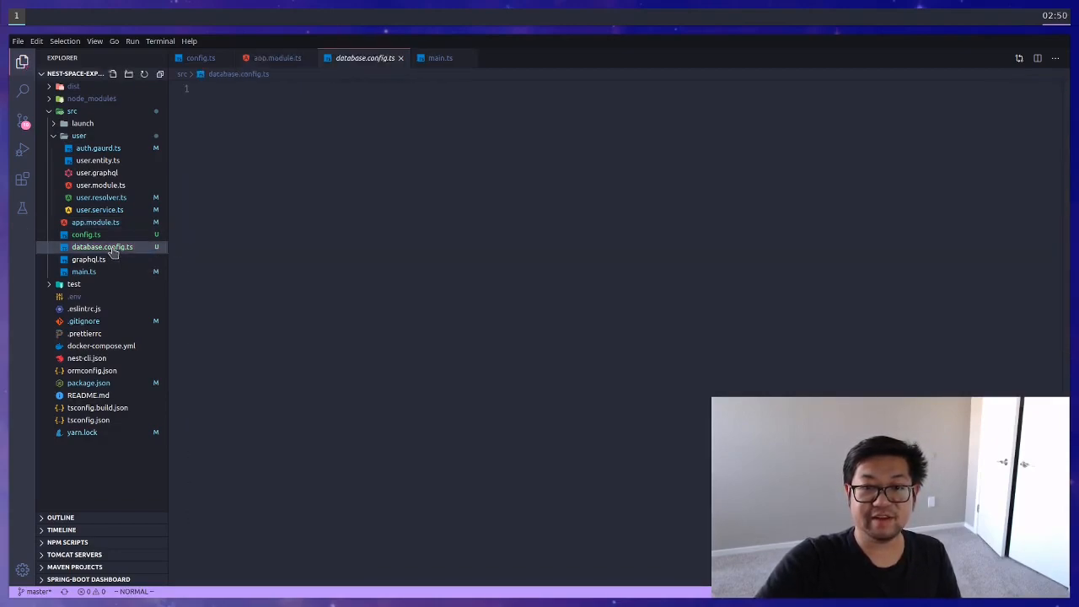
pyautogui.click(101, 246)
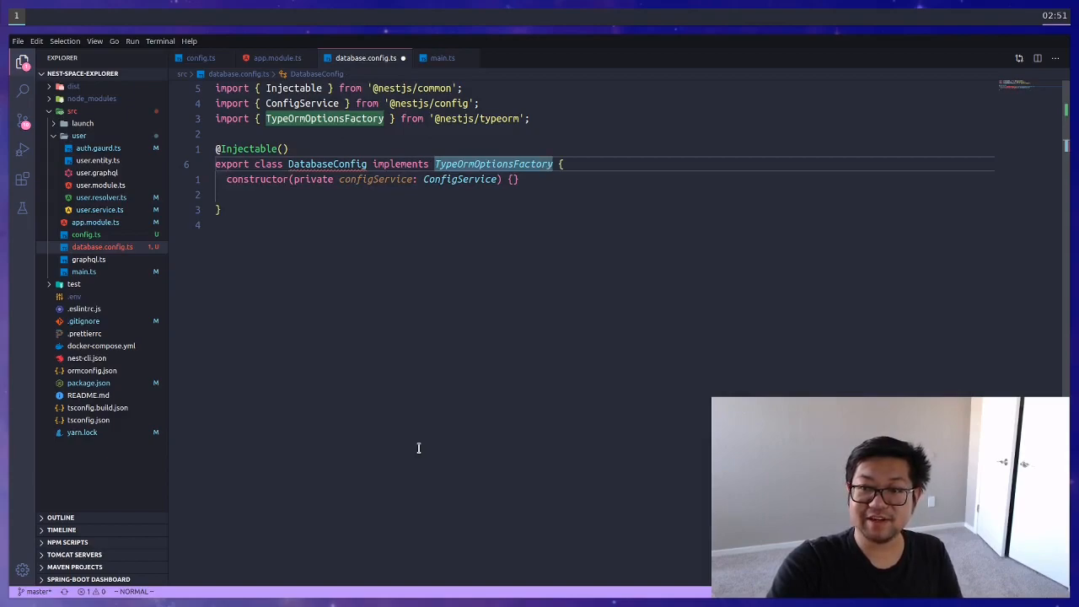
pyautogui.write('createTypeOrmOptions(){')
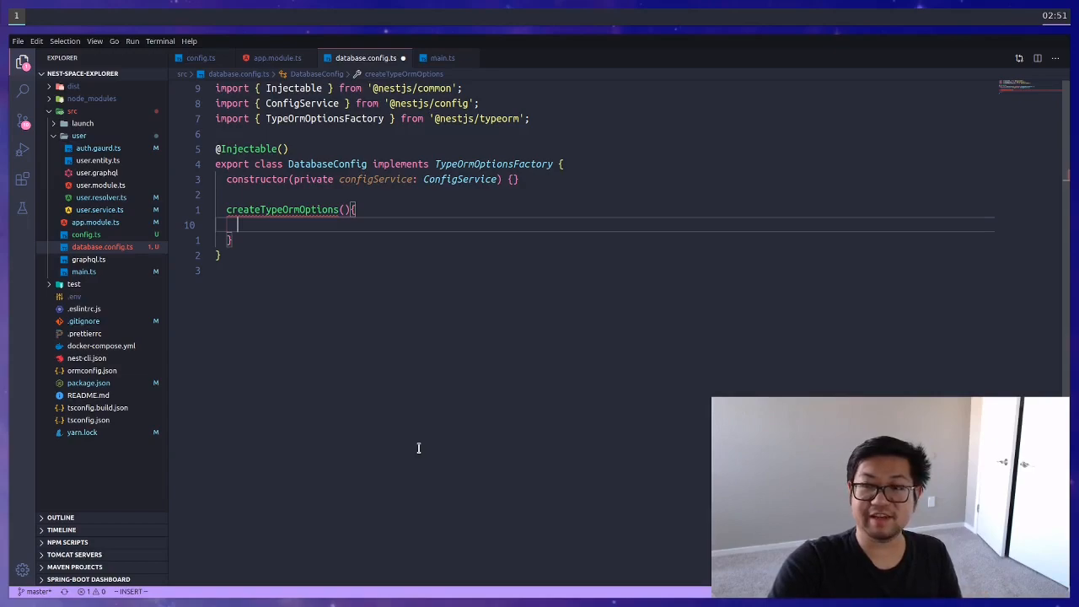
pyautogui.write('return this.configService.get(')
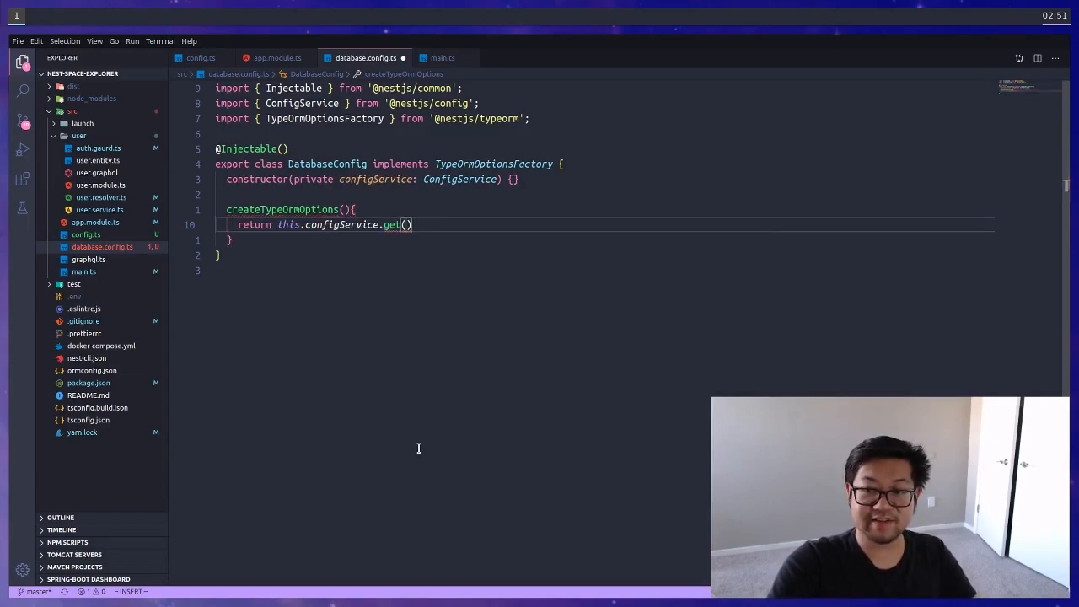
pyautogui.write("'database'")
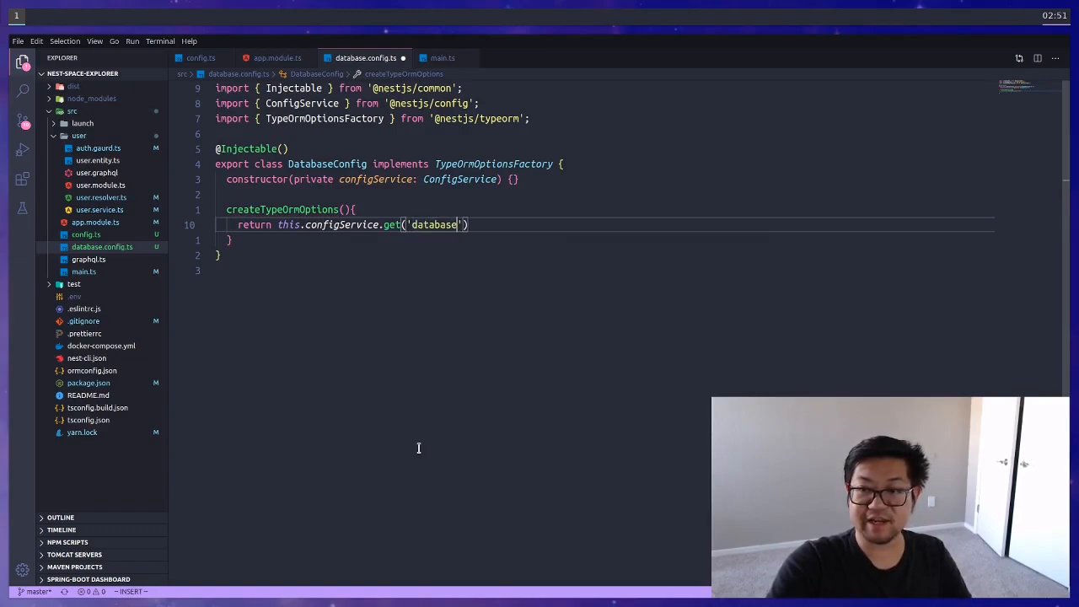
pyautogui.press('Escape')
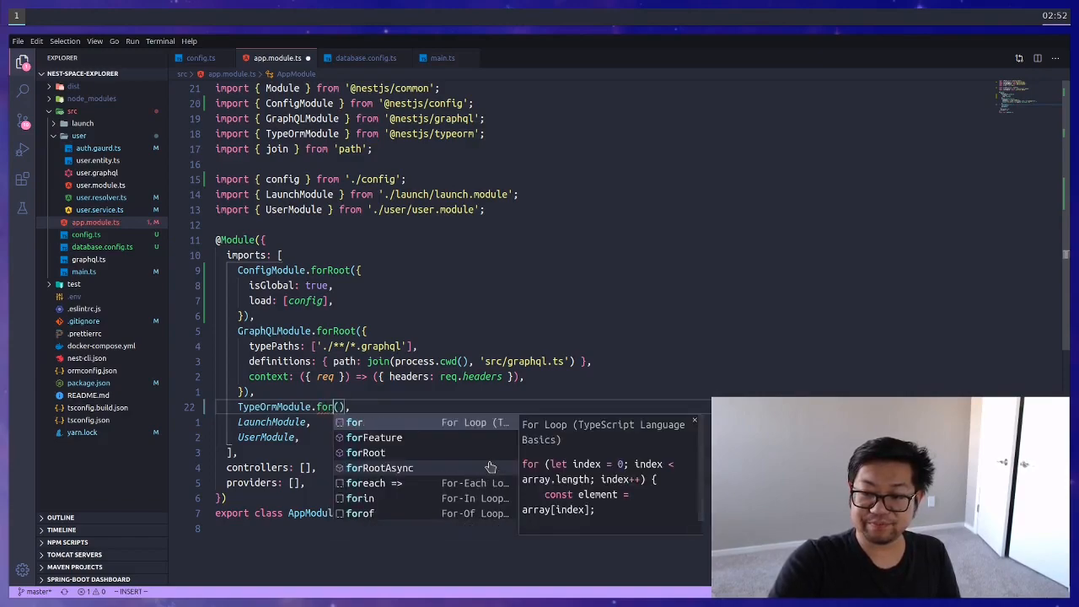
# Step: Switch TypeOrmModule to forRootAsync with useClass: DatabaseConfig in app.module.ts
pyautogui.click(380, 468)
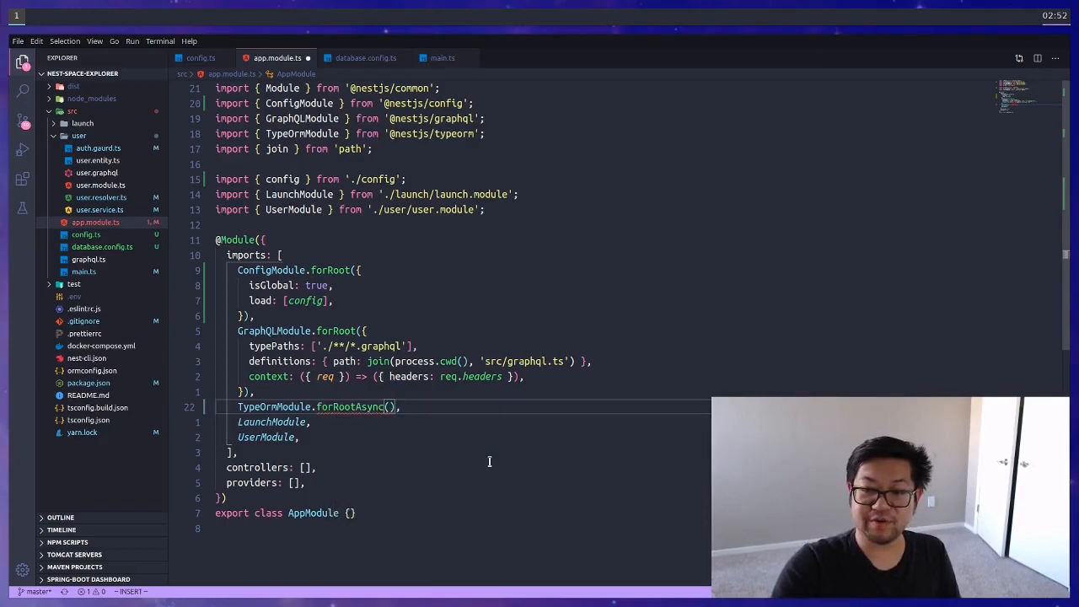
pyautogui.write('{')
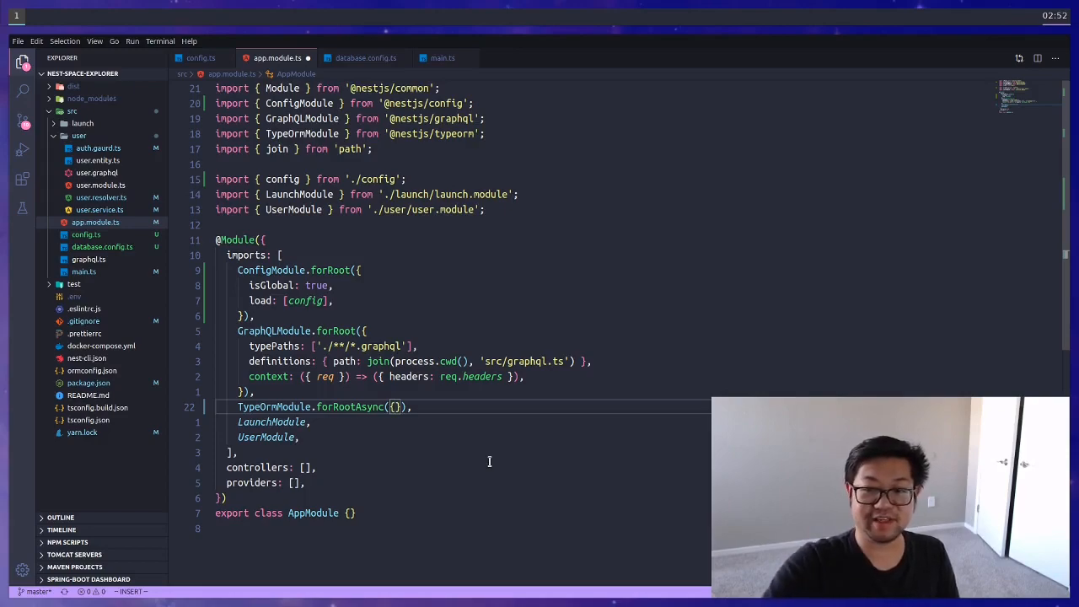
pyautogui.press('Return')
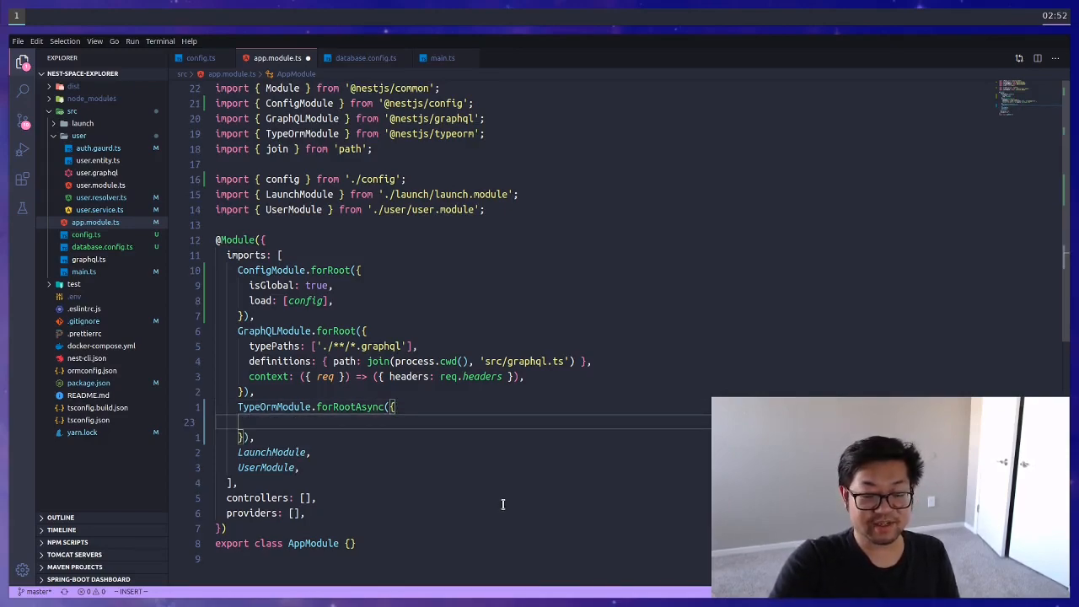
pyautogui.write('useClass')
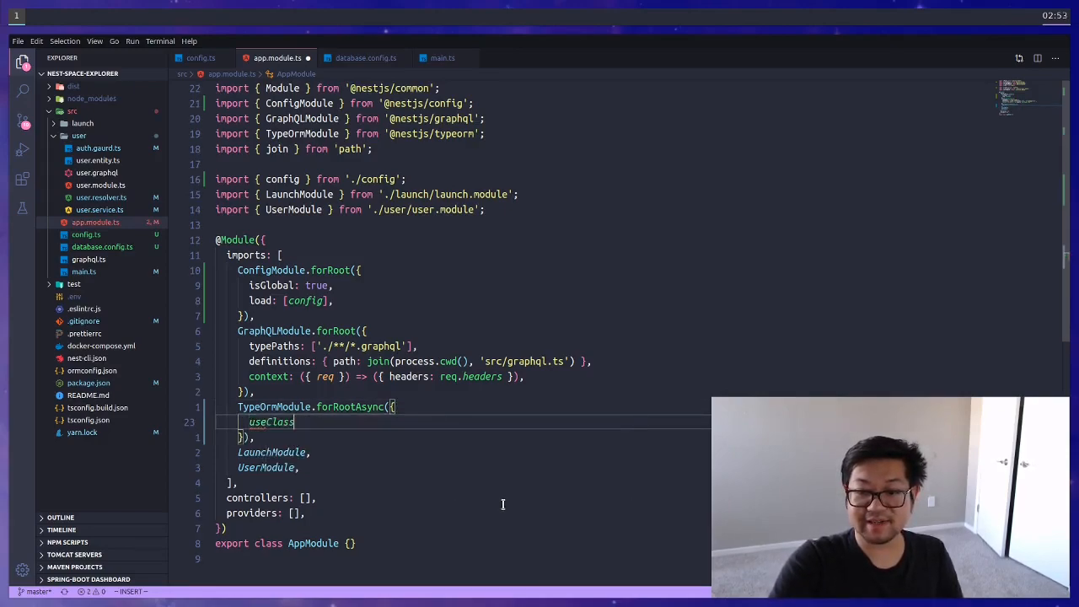
pyautogui.write(':')
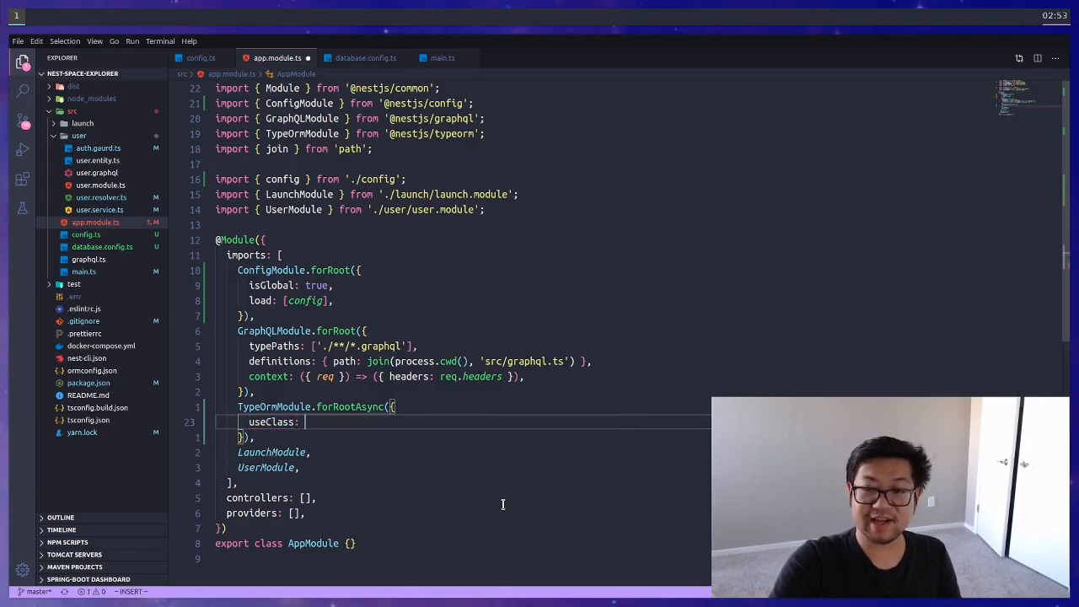
pyautogui.write('DatabaseConfig')
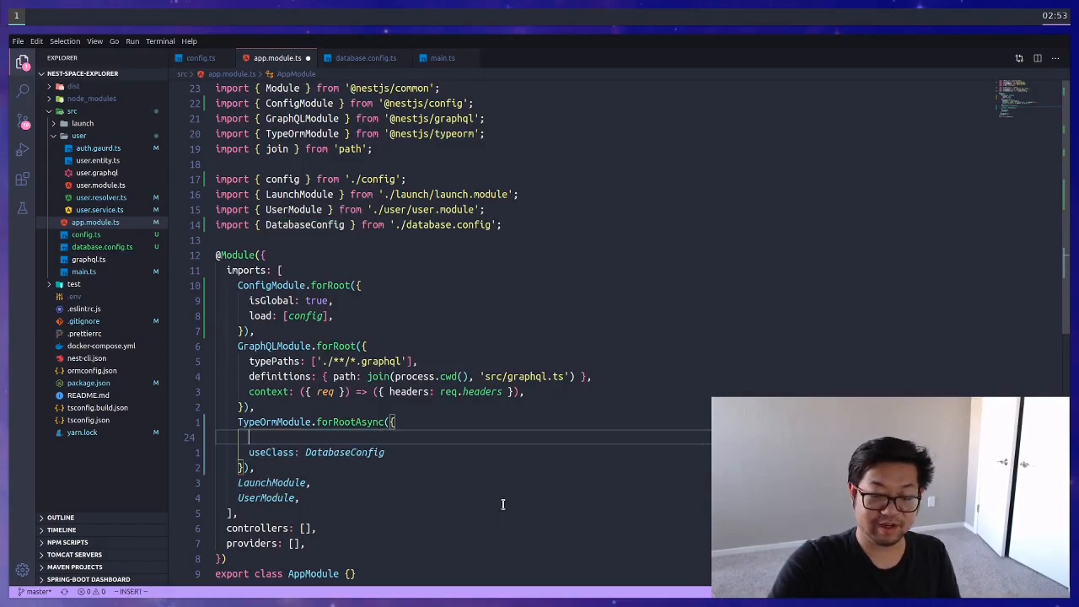
# Step: Add imports: [ConfigModule] to the forRootAsync options
pyautogui.write('imports: []')
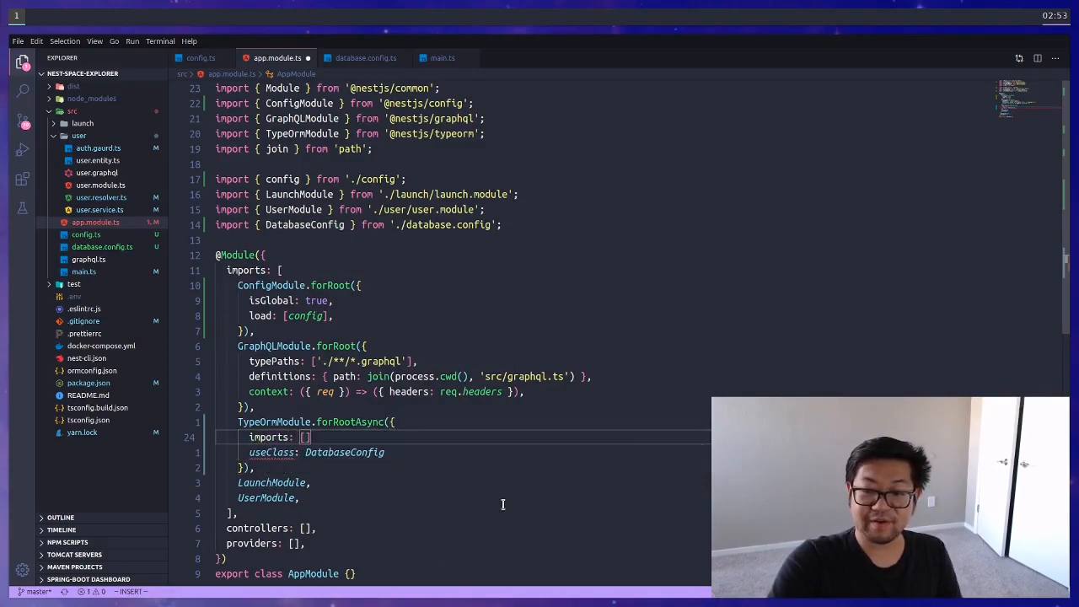
pyautogui.write('ConfigModule')
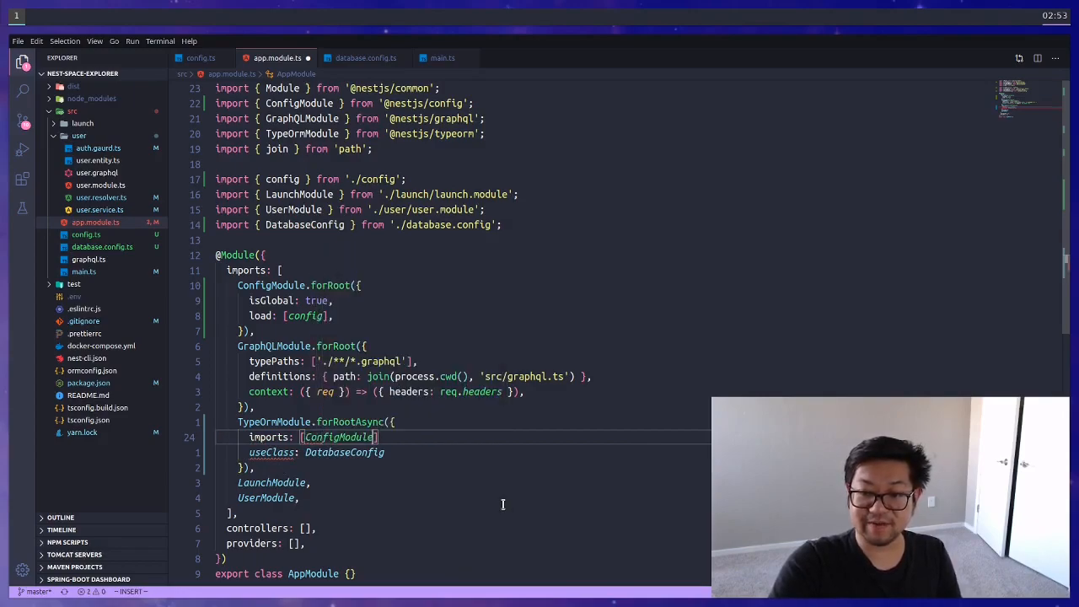
pyautogui.press('Escape')
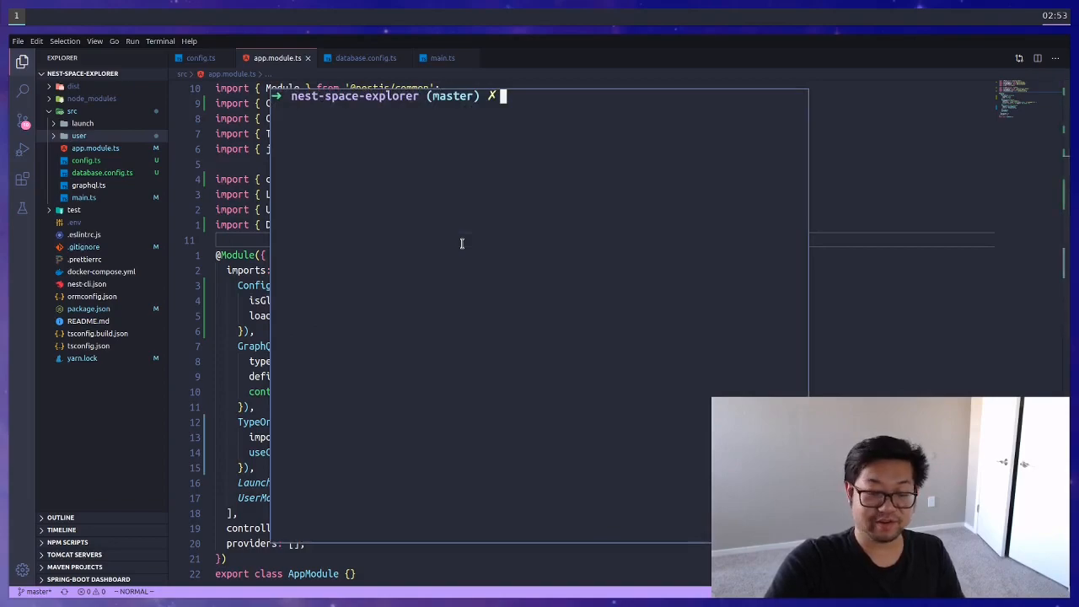
# Step: Run yarn start:dev in the integrated terminal to launch the NestJS app
pyautogui.write('yarn start:')
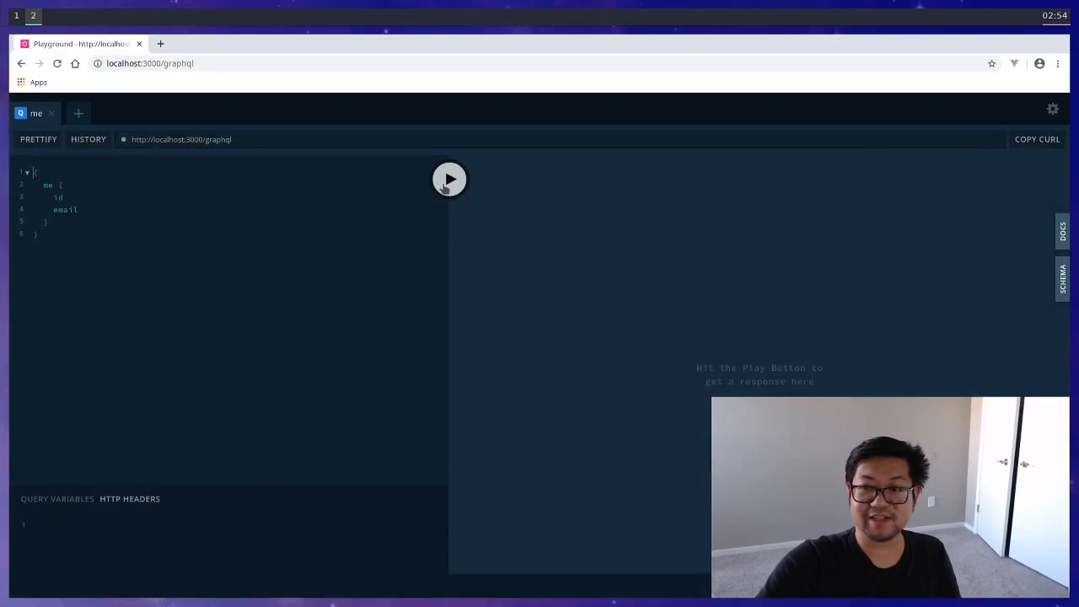
# Step: Run the me query (Forbidden), run the login mutation for a token, and start a Bearer authorization header
pyautogui.click(448, 179)
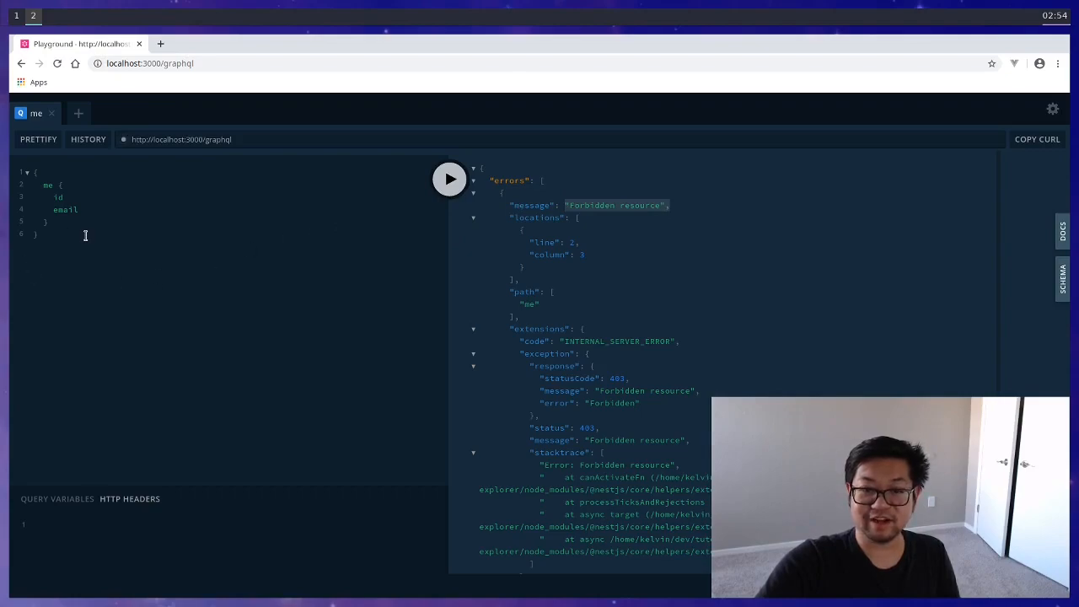
pyautogui.moveTo(66, 209)
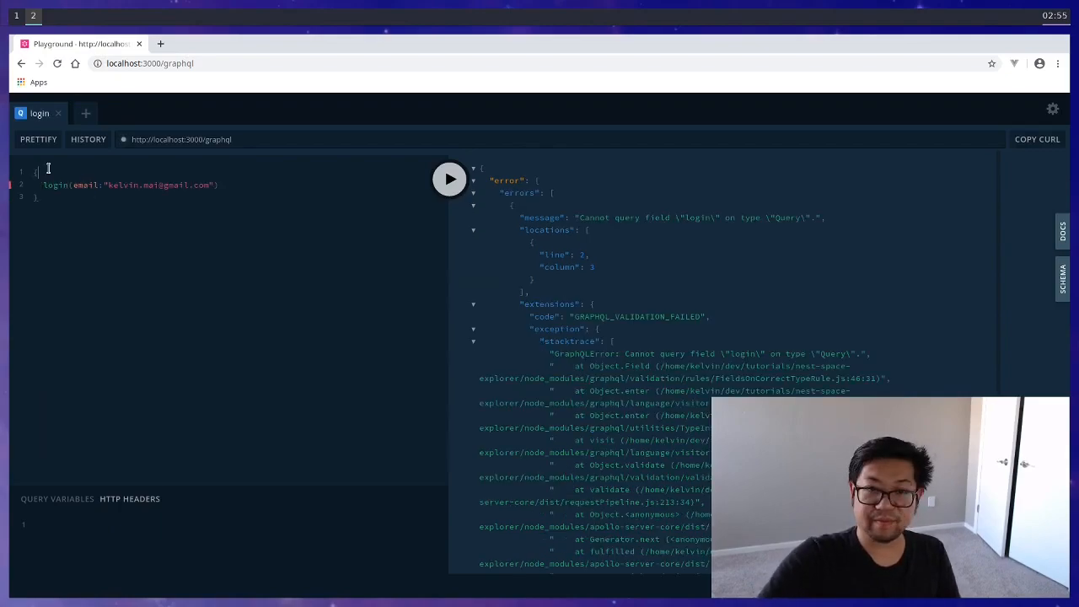
pyautogui.write('mutation')
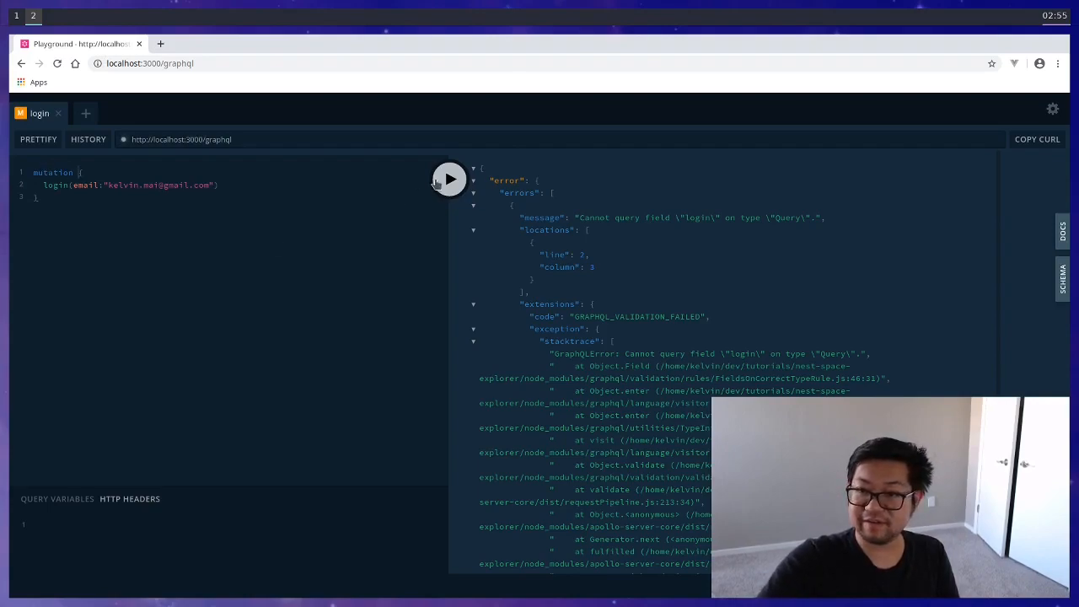
pyautogui.click(449, 178)
pyautogui.write('"authorization":')
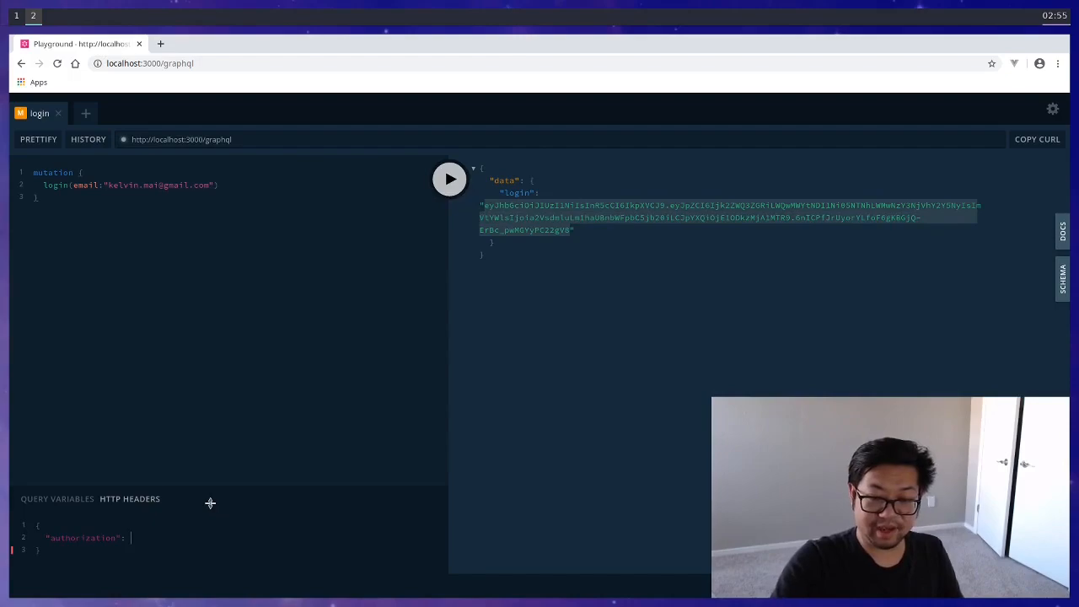
pyautogui.write('Bea')
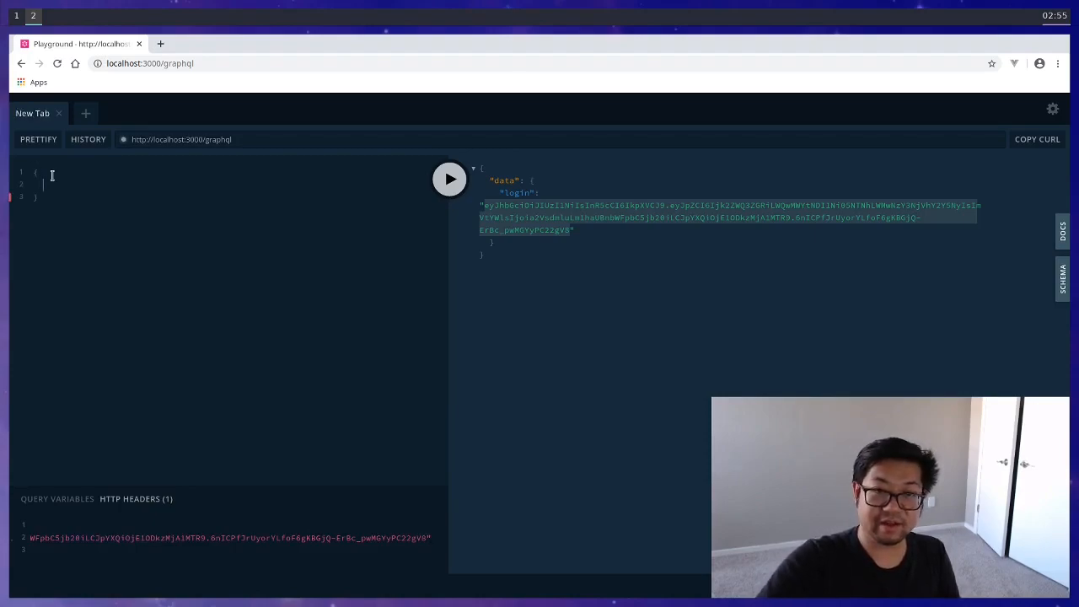
# Step: Run a me { id email } query with the token header, returning the user's id and email
pyautogui.write('me {')
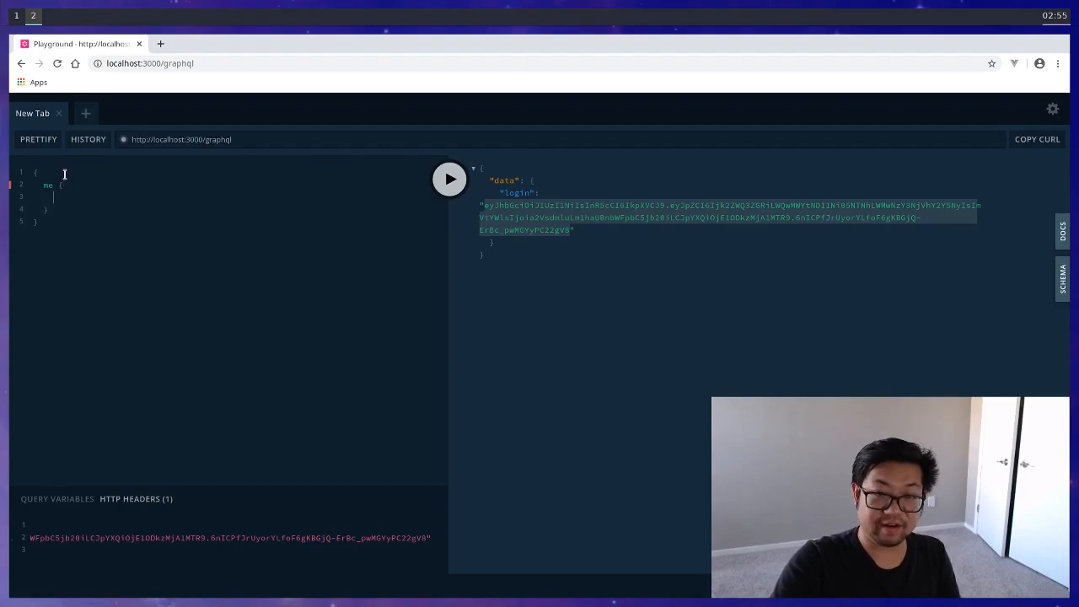
pyautogui.write('id')
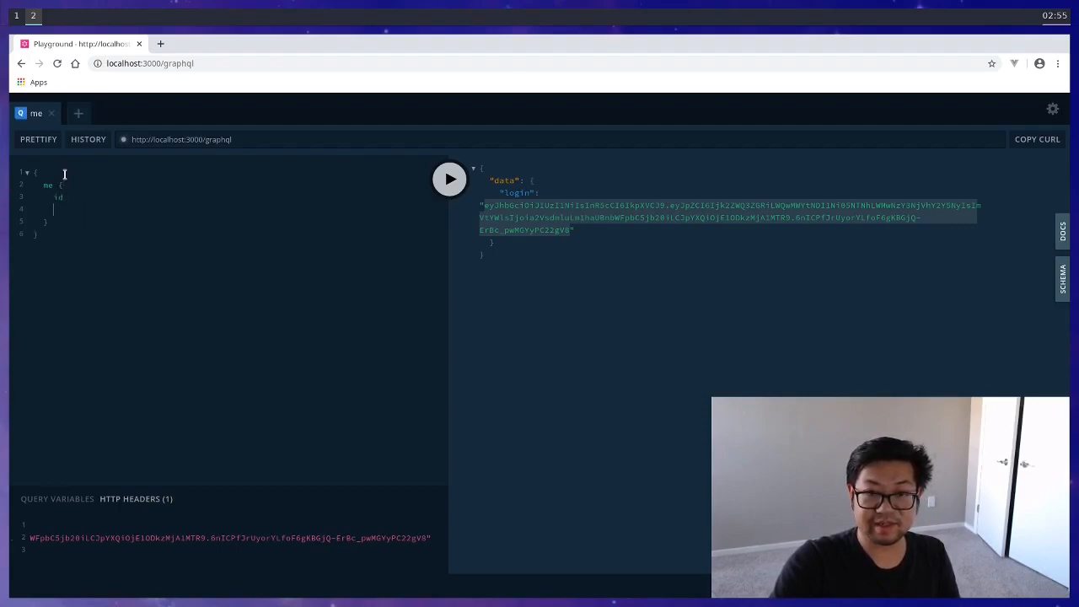
pyautogui.write('email')
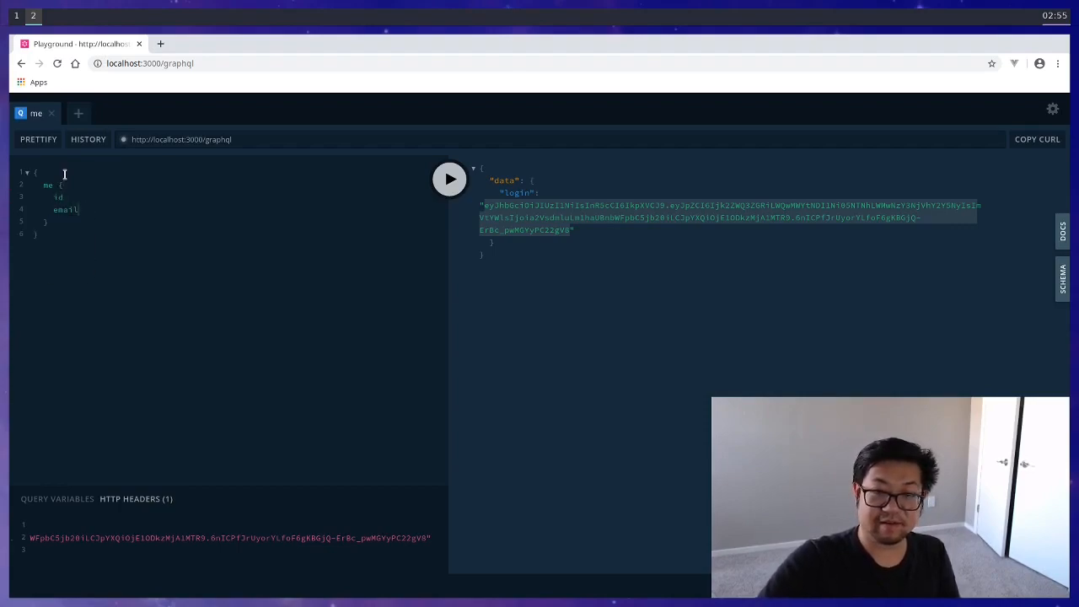
pyautogui.click(449, 179)
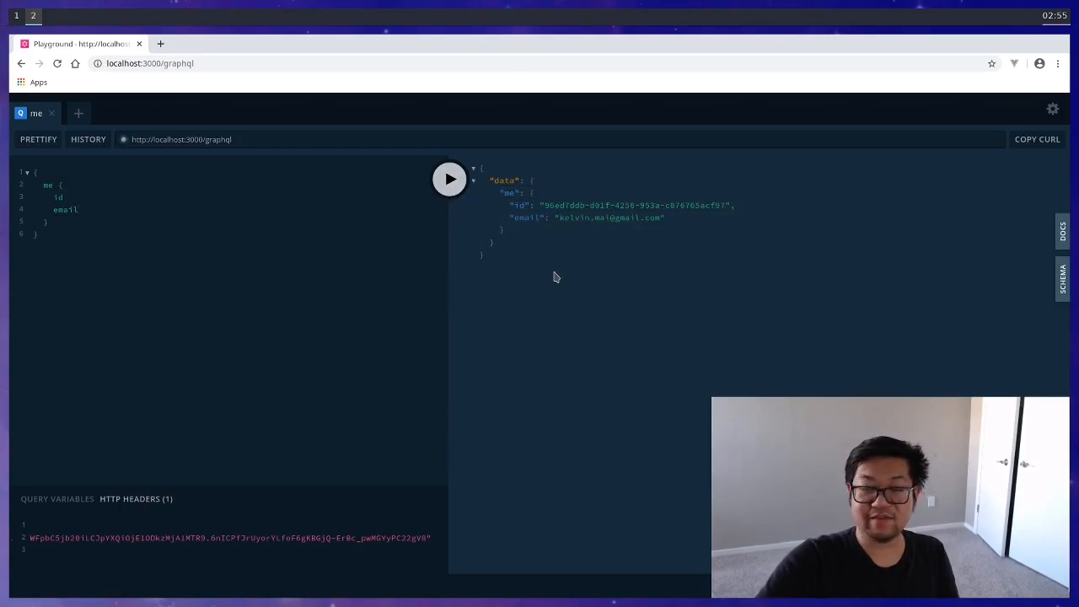
pyautogui.moveTo(381, 327)
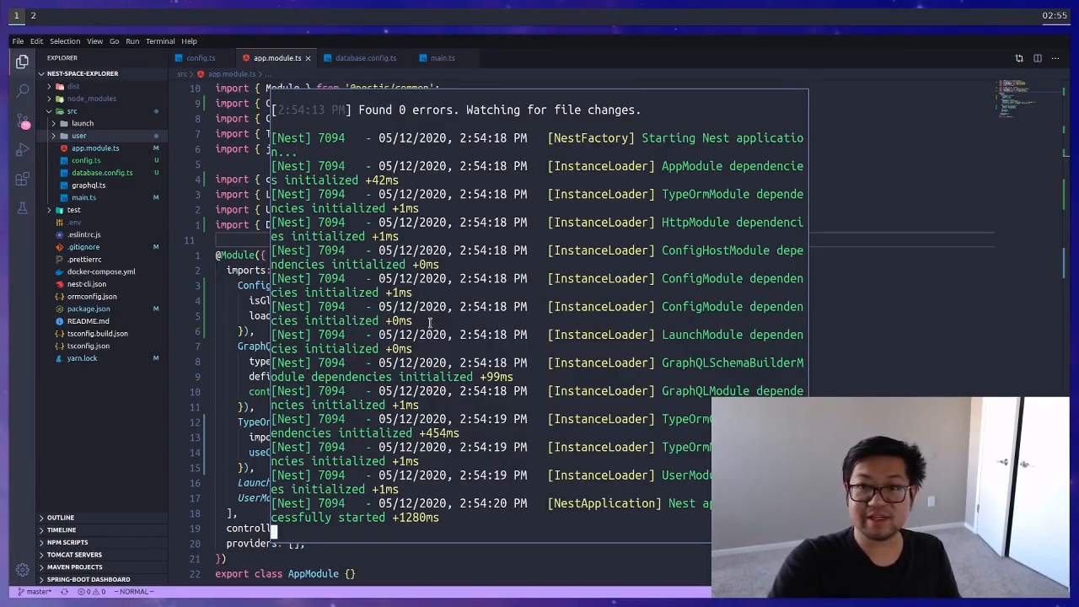
# Step: Stop the running Nest dev server with Ctrl+C
pyautogui.press('ctrl+c')
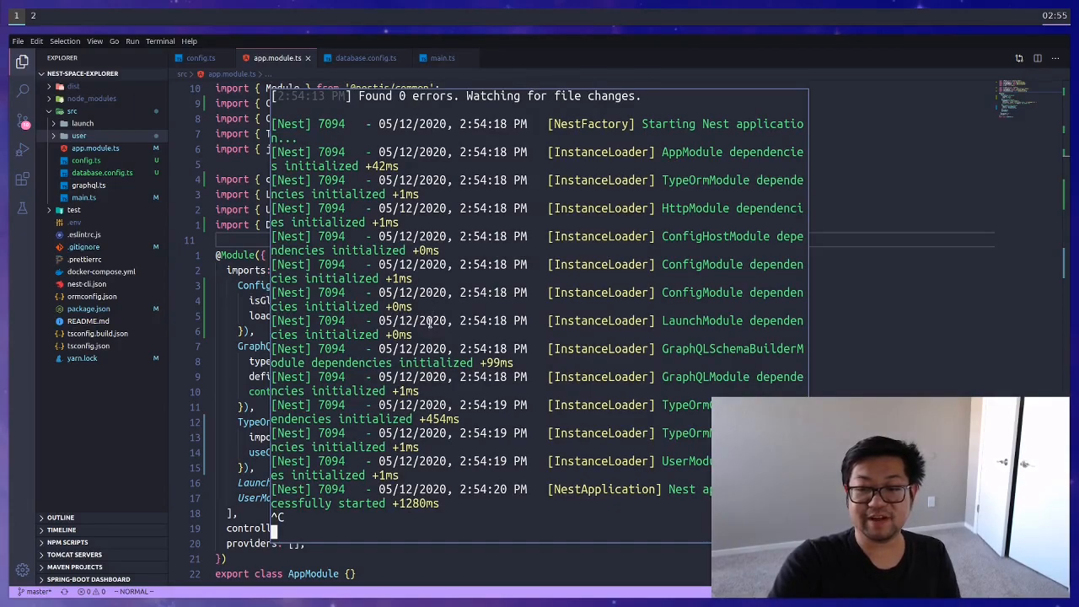